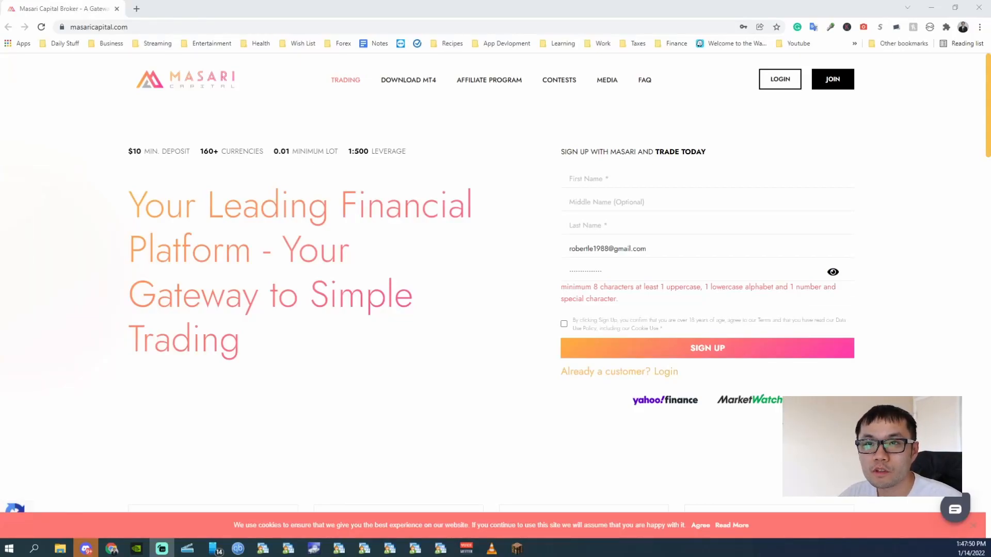
mouse_move(285, 396)
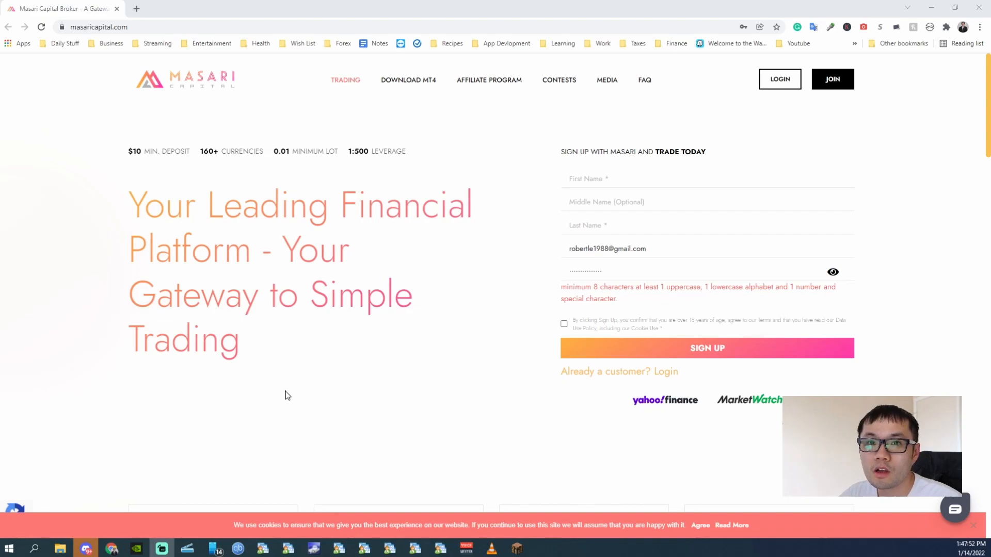
mouse_move(302, 239)
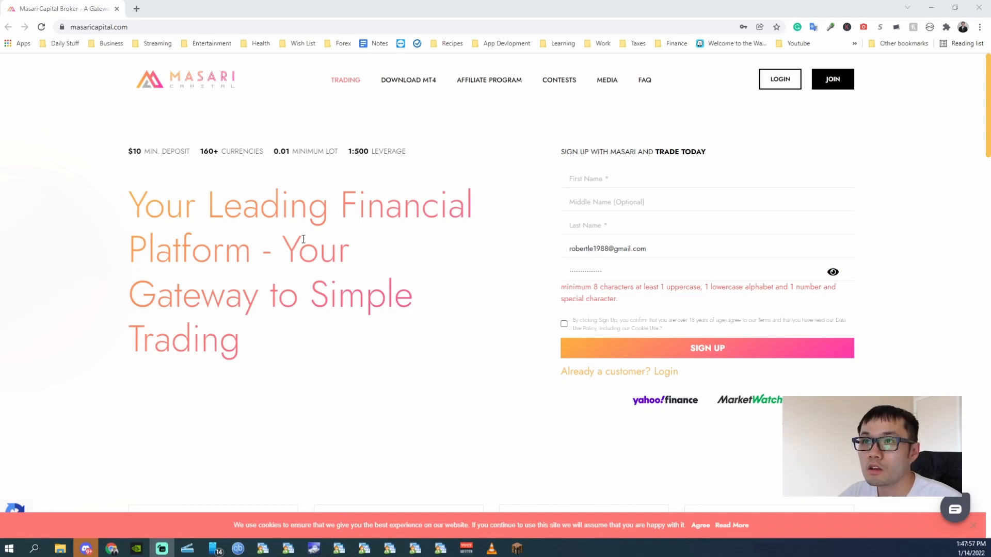
mouse_move(588, 140)
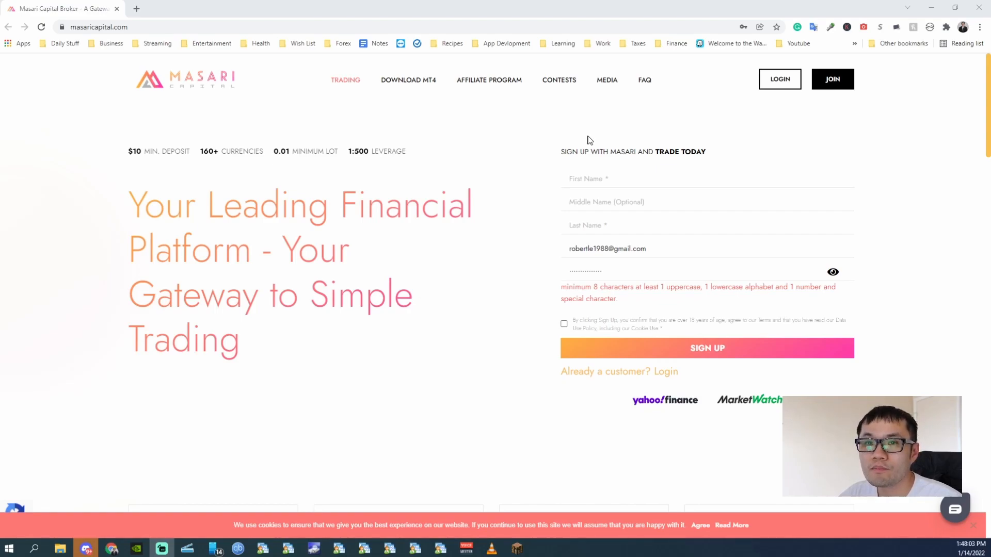
mouse_move(595, 147)
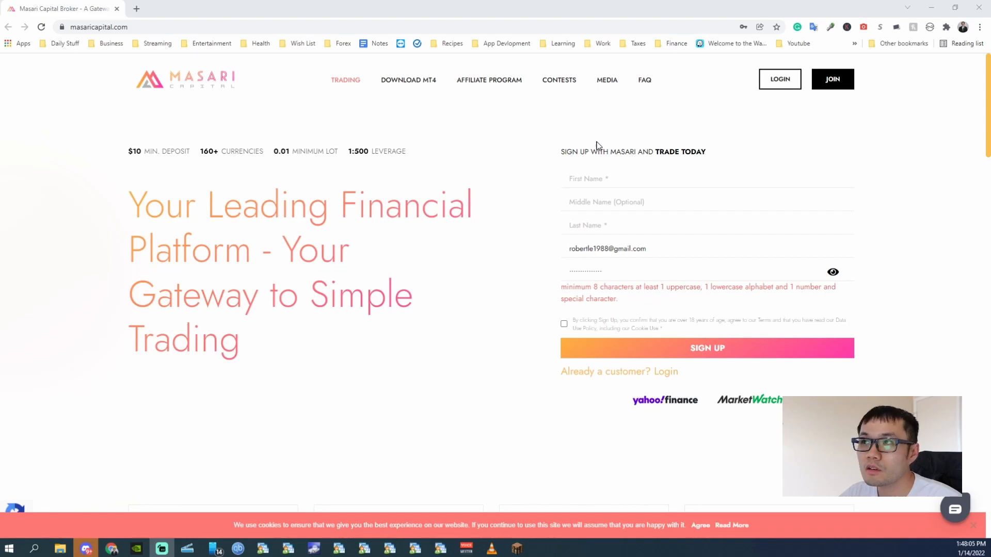
mouse_move(648, 193)
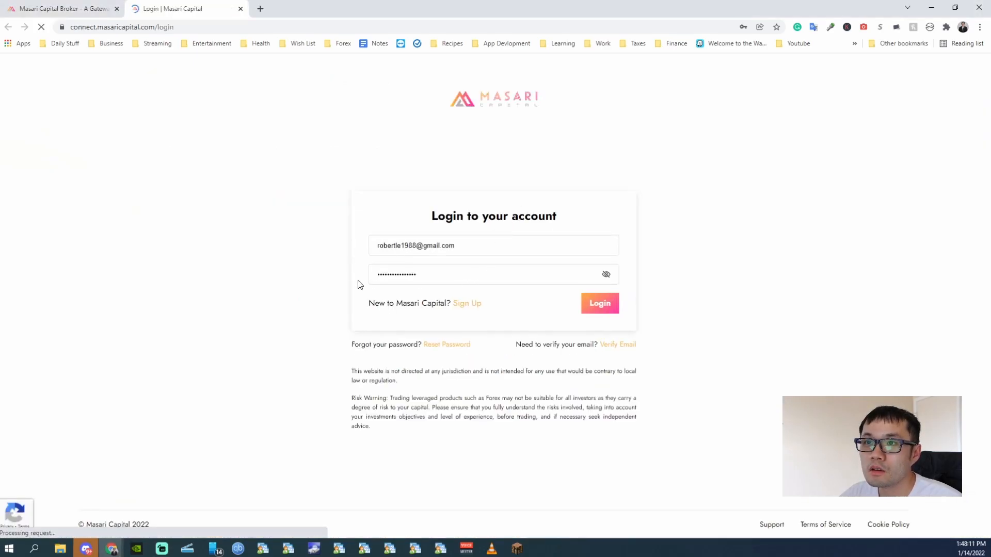
Log in with saved credentials and submit the authenticator OTP to reach the dashboard.
click(598, 304)
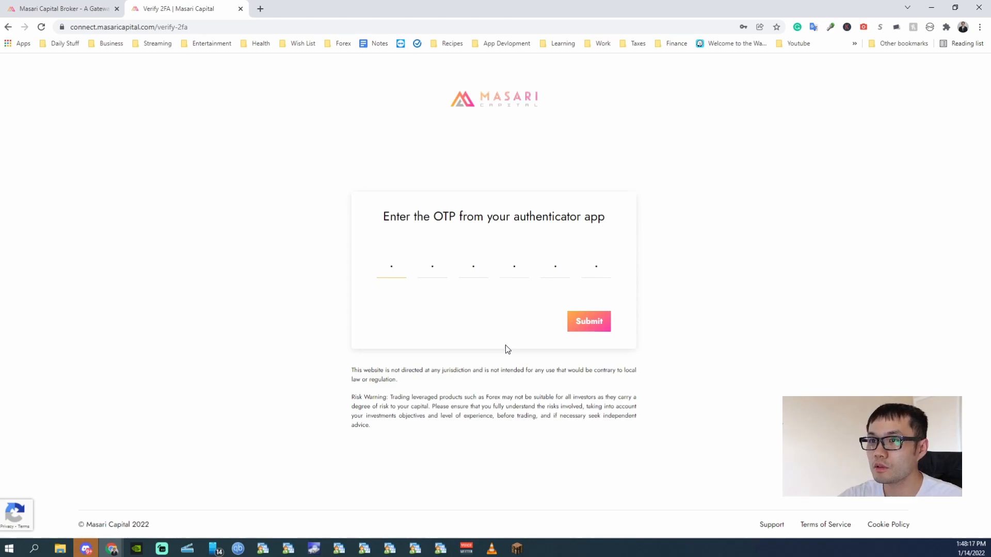
click(587, 321)
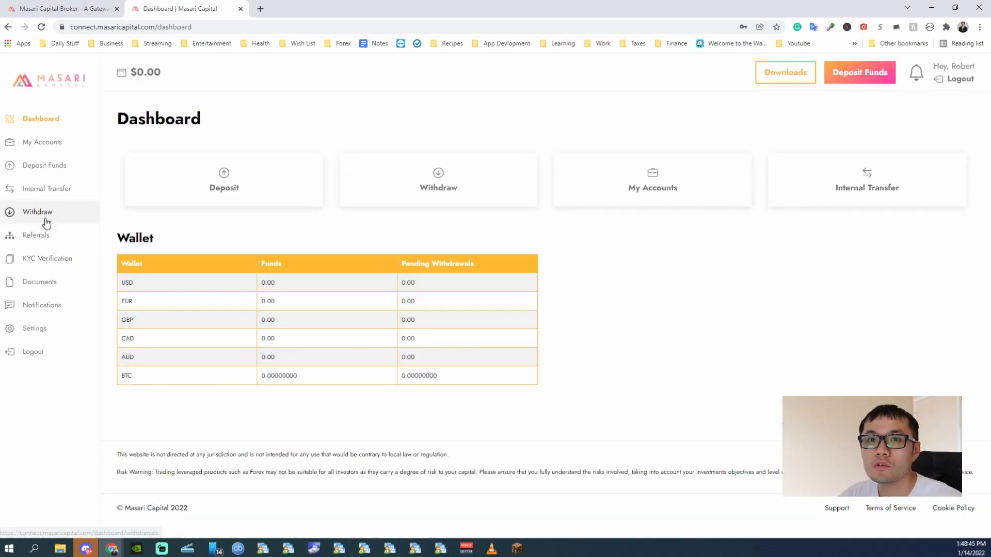
click(49, 188)
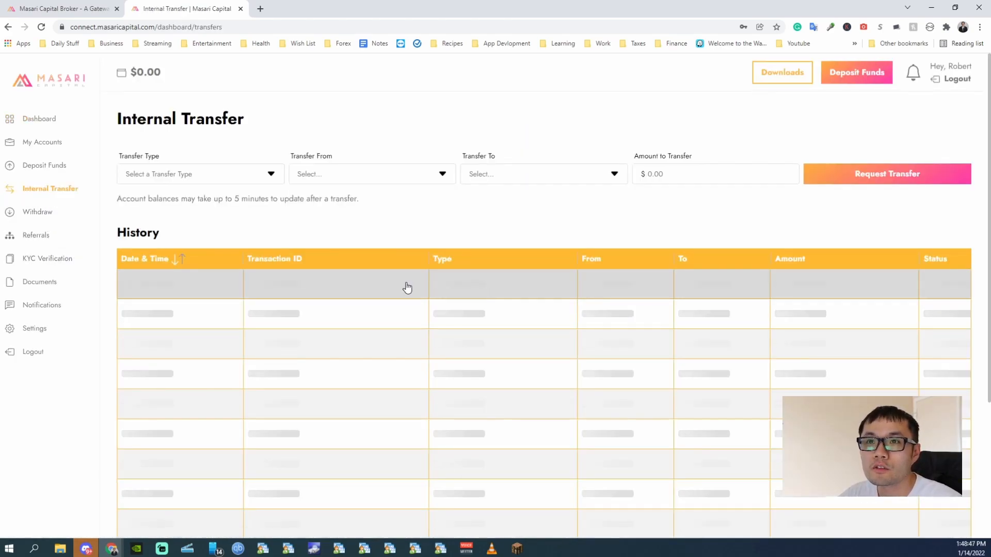
click(199, 173)
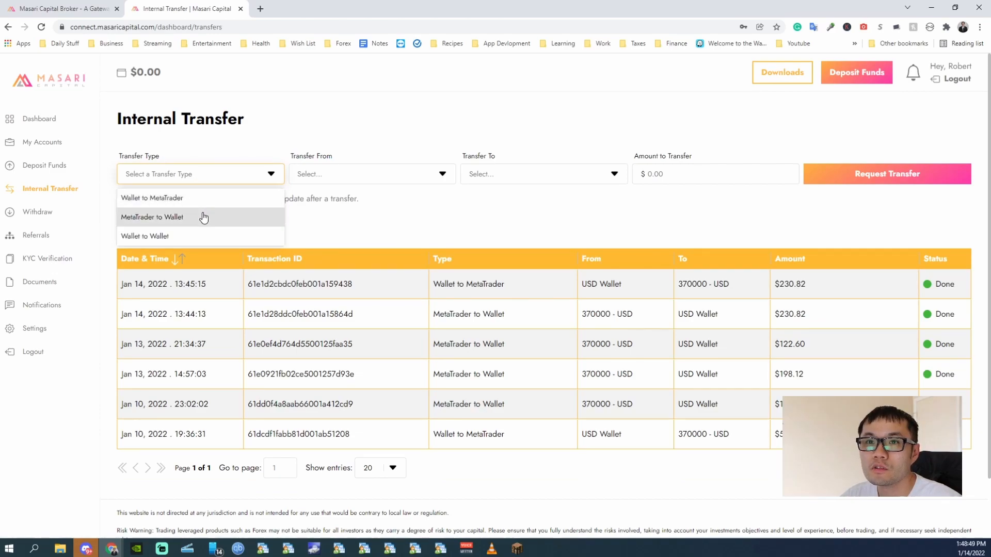
click(152, 217)
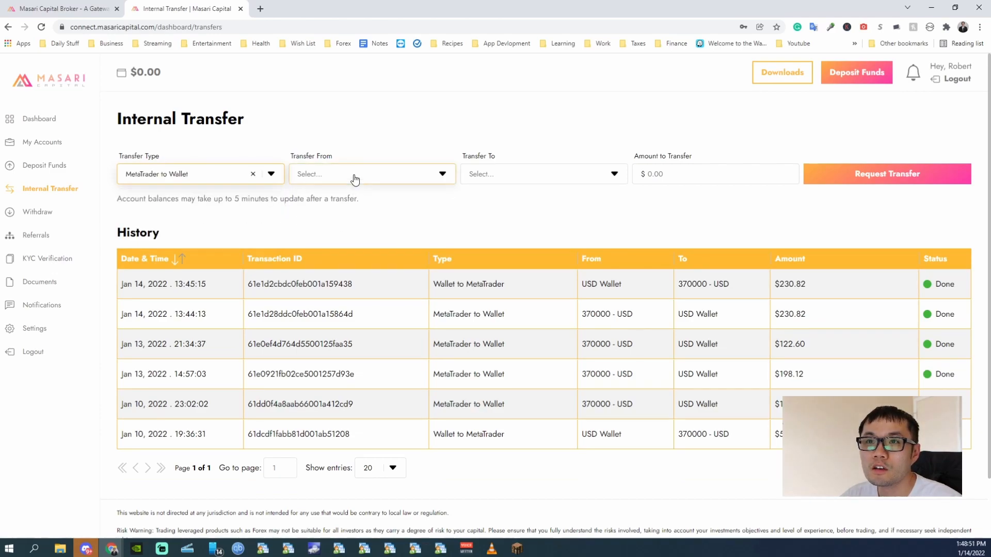
click(542, 173)
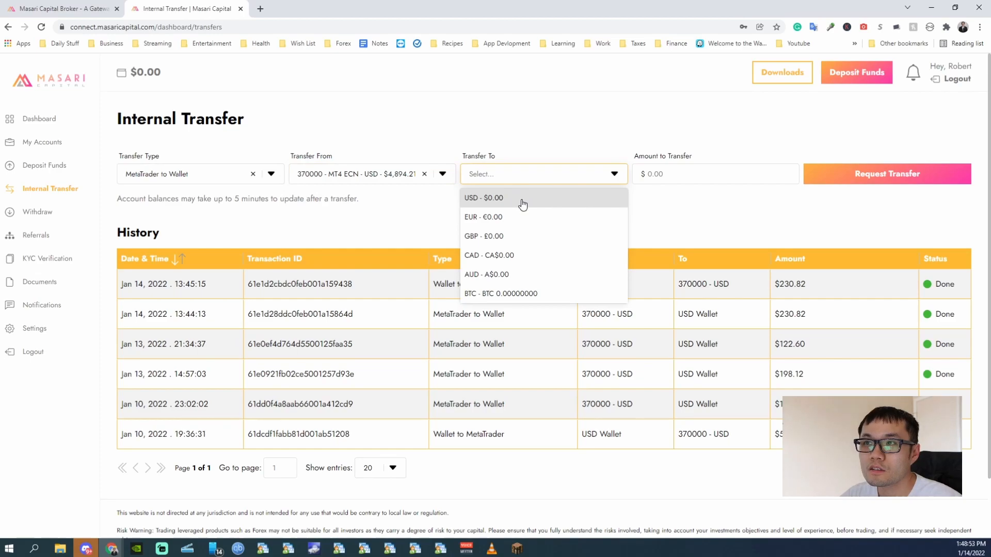
click(484, 197)
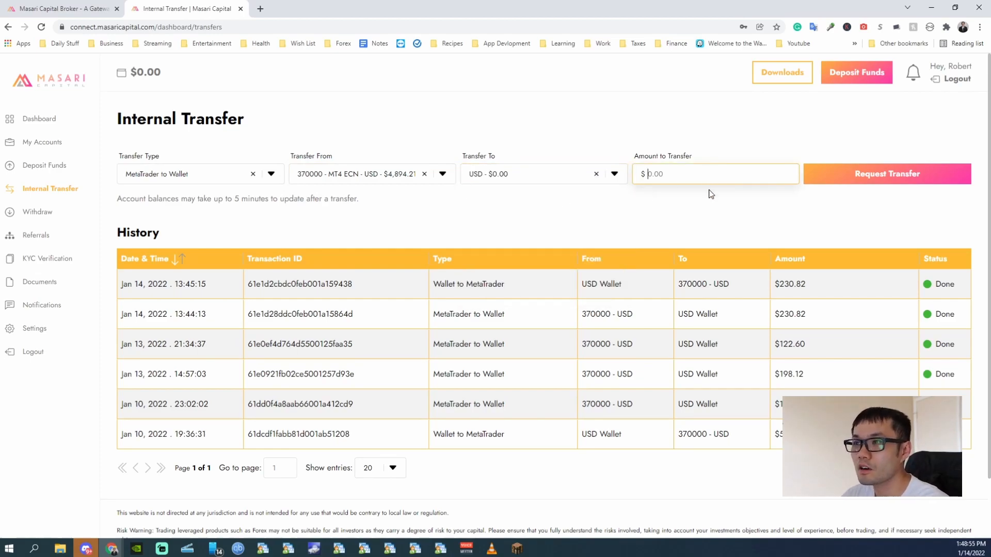
text(230.82)
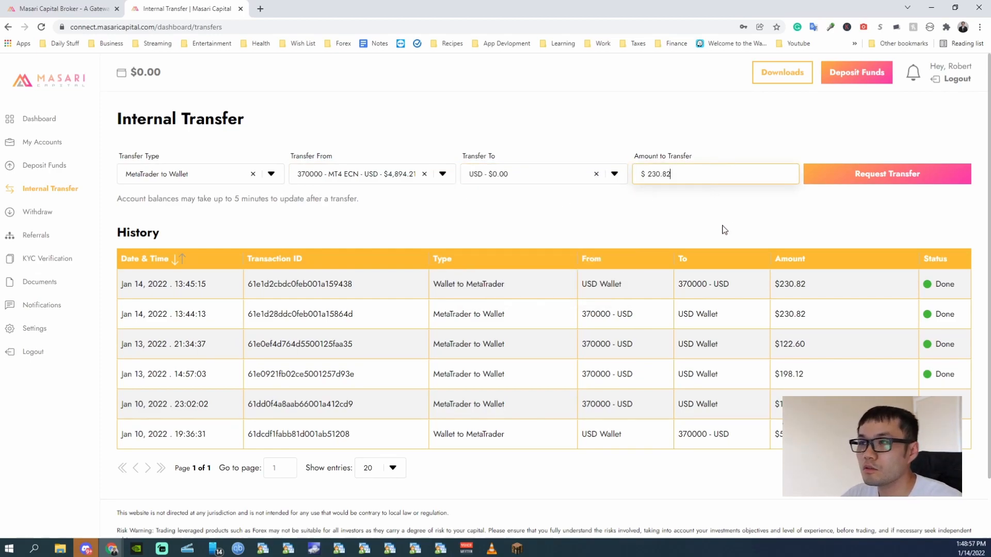
mouse_move(887, 173)
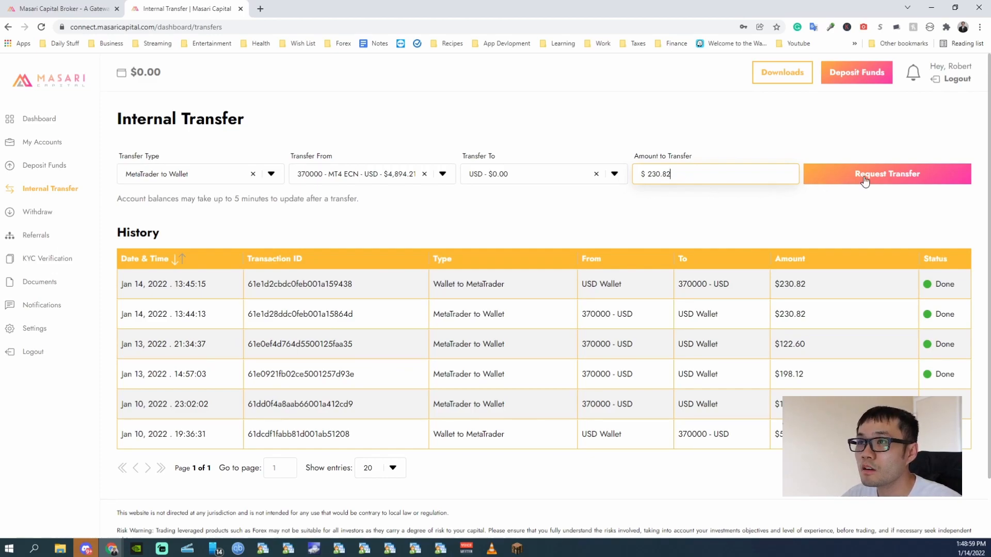
Request and confirm the $230.82 transfer, then go to the withdrawal page.
click(885, 173)
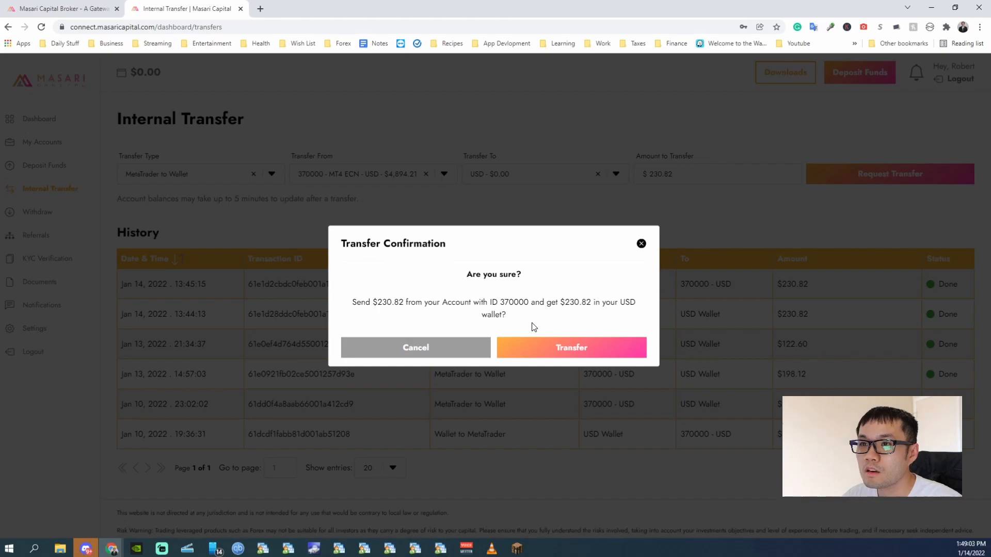
mouse_move(533, 318)
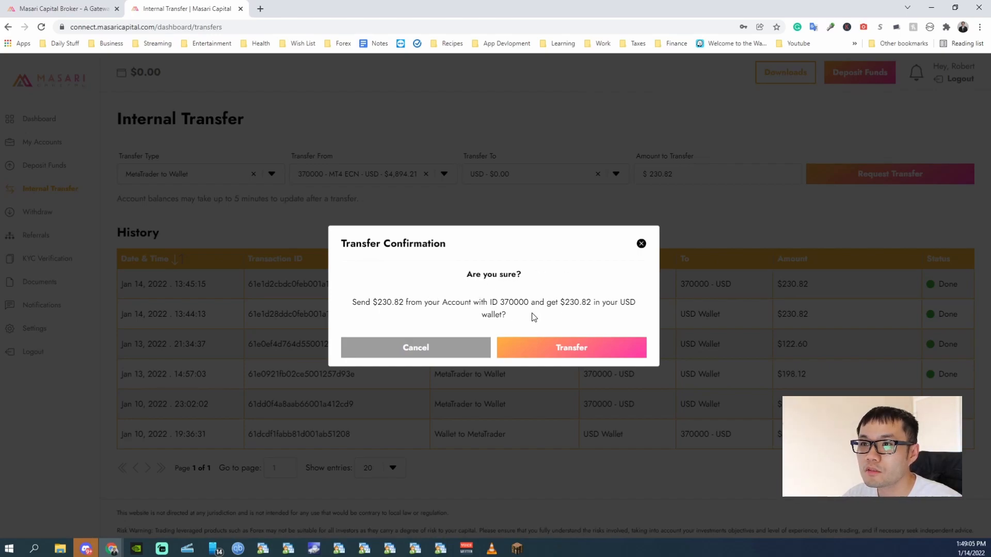
click(569, 348)
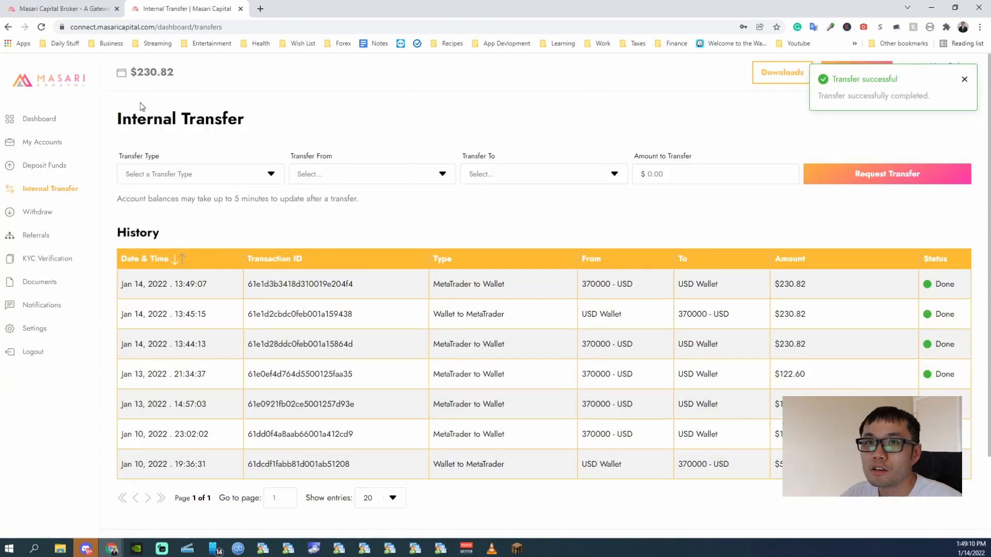
double_click(151, 72)
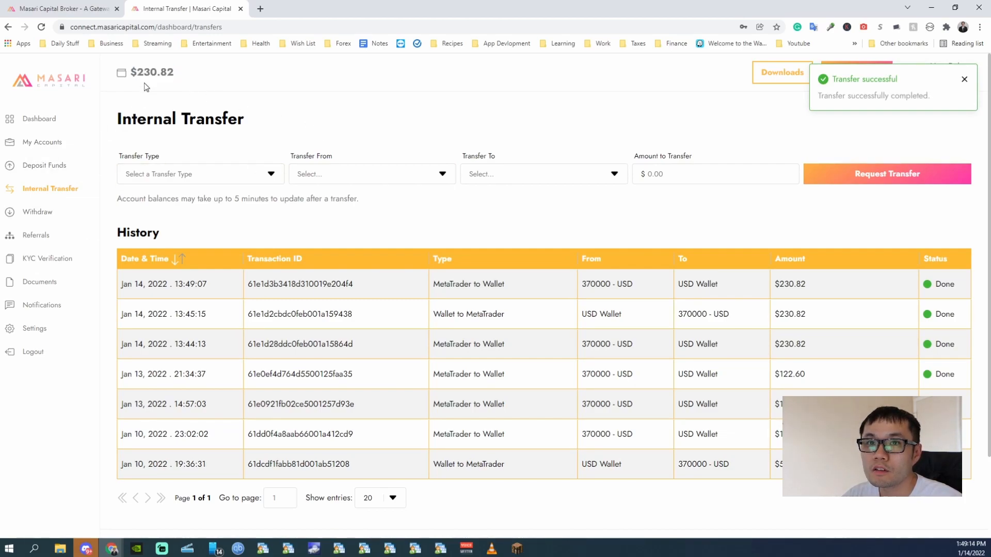
click(40, 212)
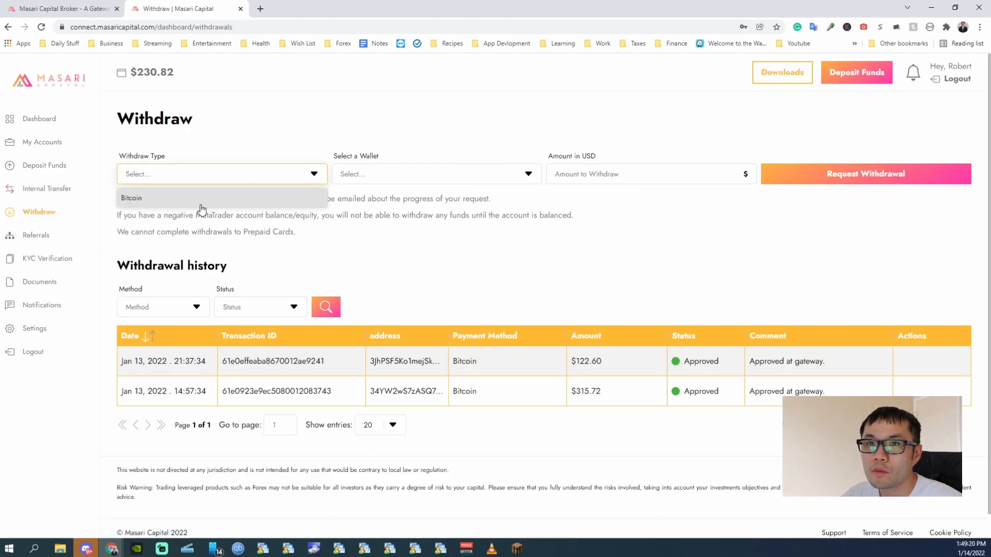
Request a $230.82 Bitcoin withdrawal from the USD wallet and decline the bonus offer.
click(131, 198)
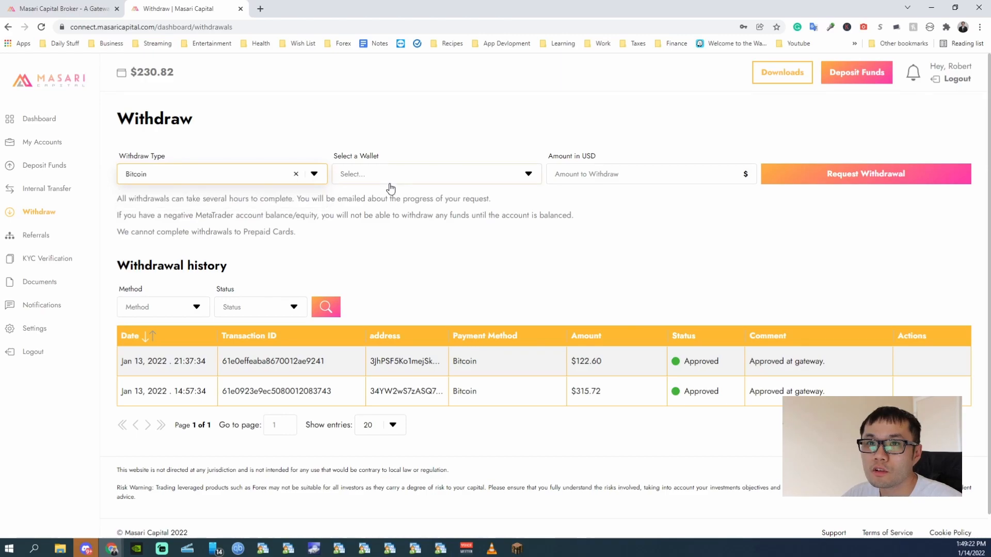
click(429, 173)
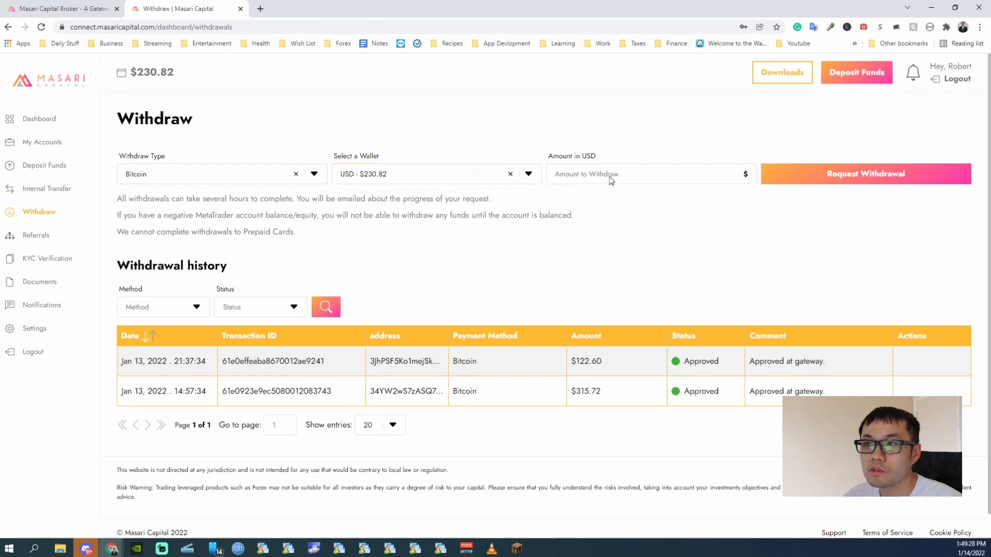
text(230.82)
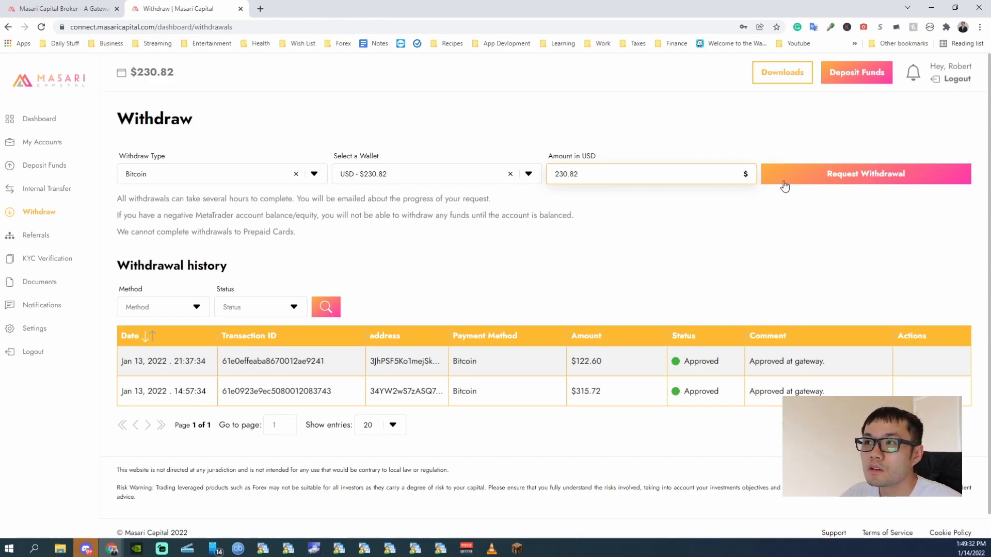
click(865, 173)
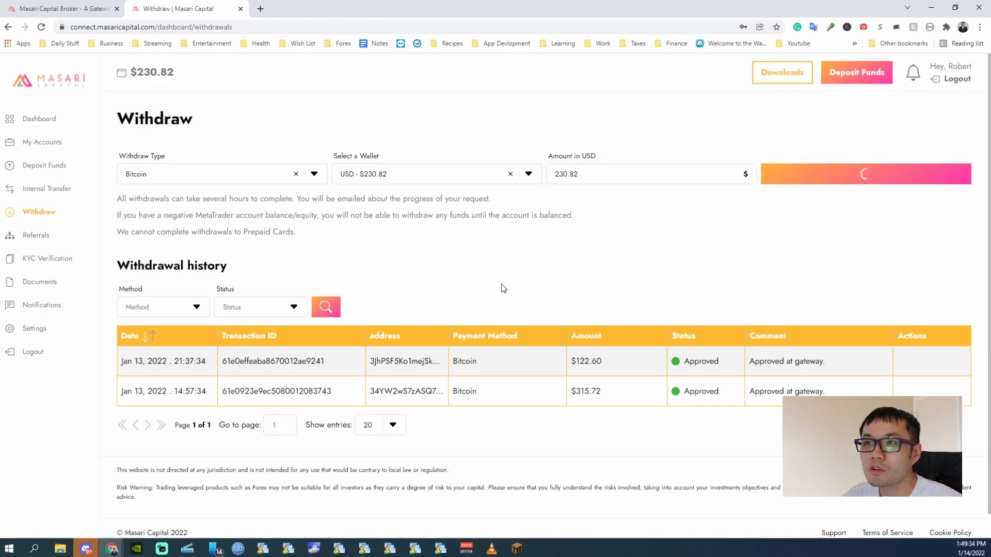
click(865, 173)
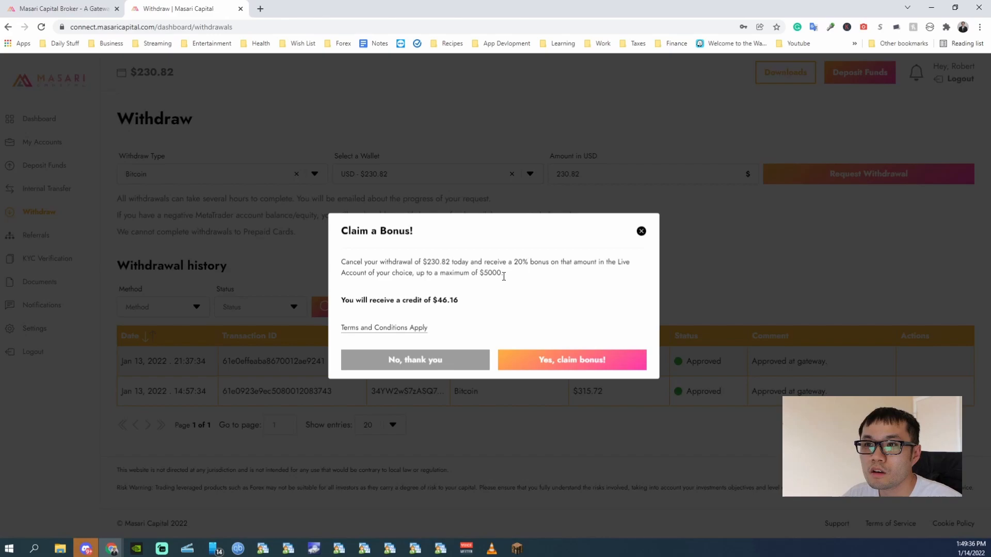
mouse_move(512, 303)
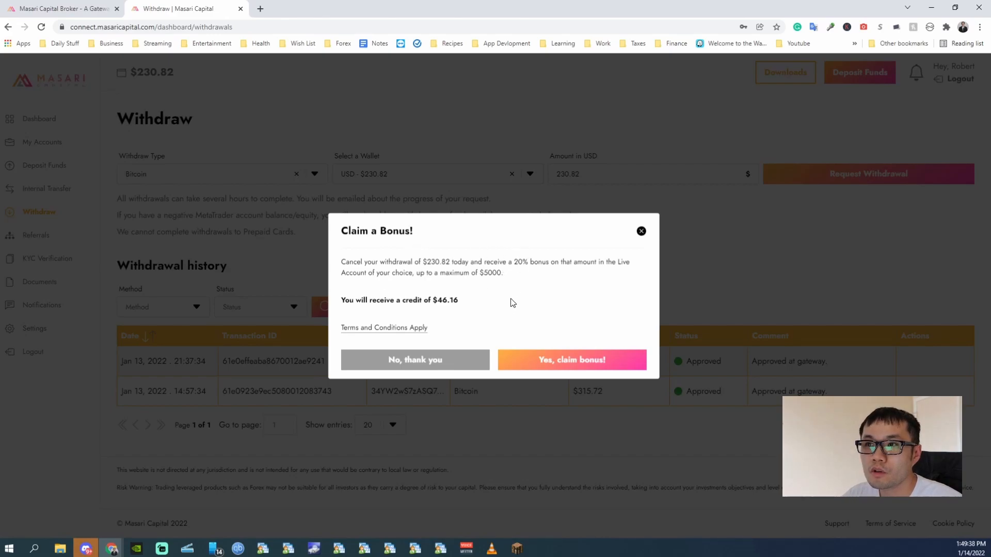
click(414, 359)
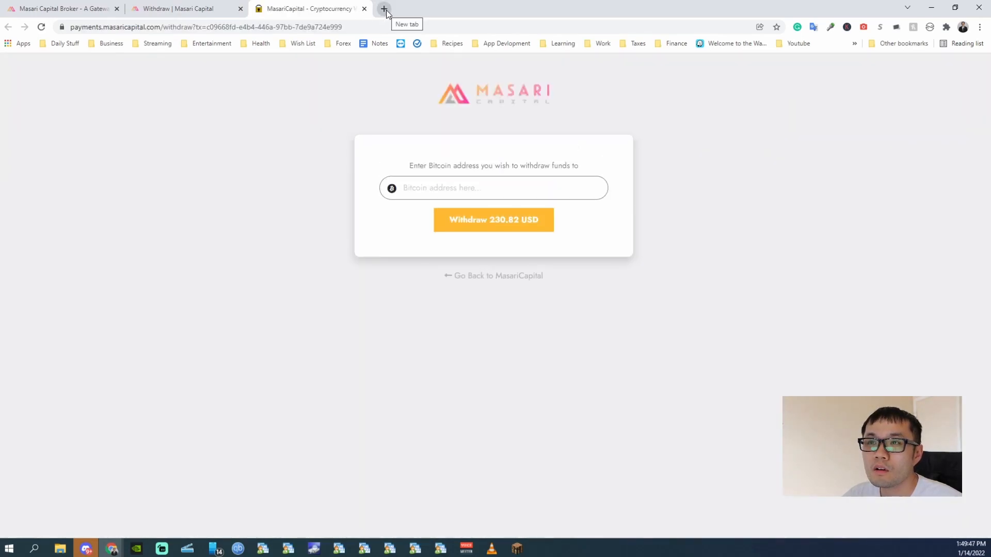
Sign in to Coinbase in a new tab, passing the reCAPTCHA and two-step code.
click(384, 8)
text(coinbase.com)
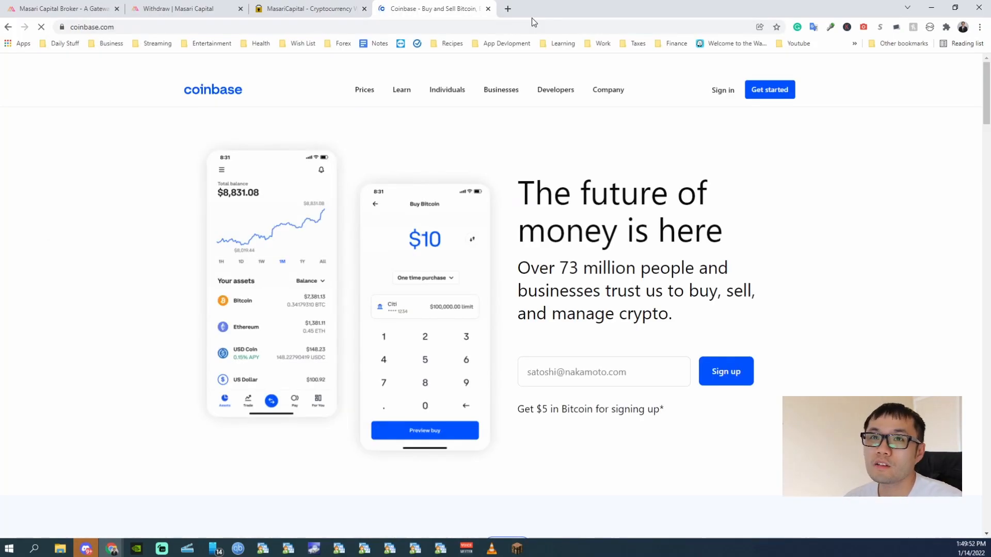
click(723, 89)
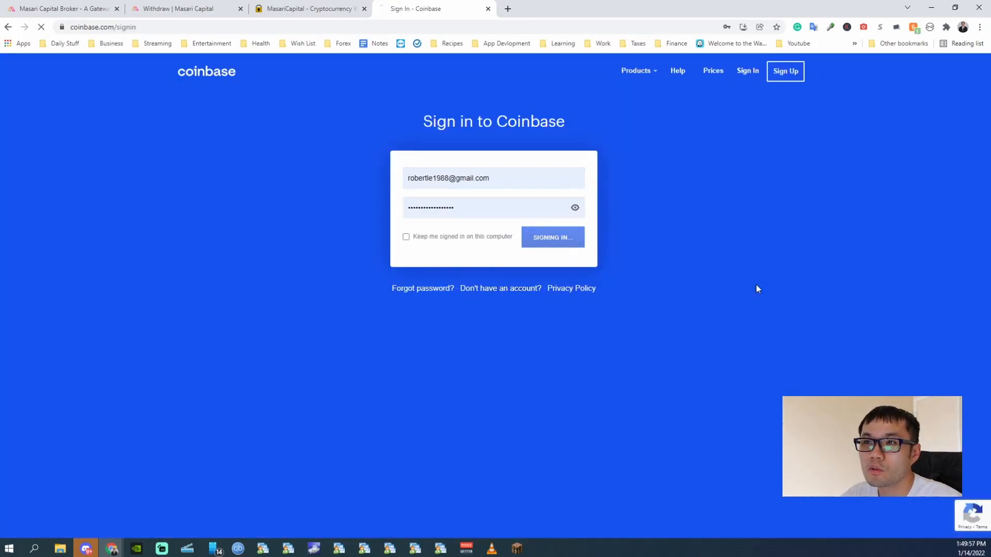
click(551, 237)
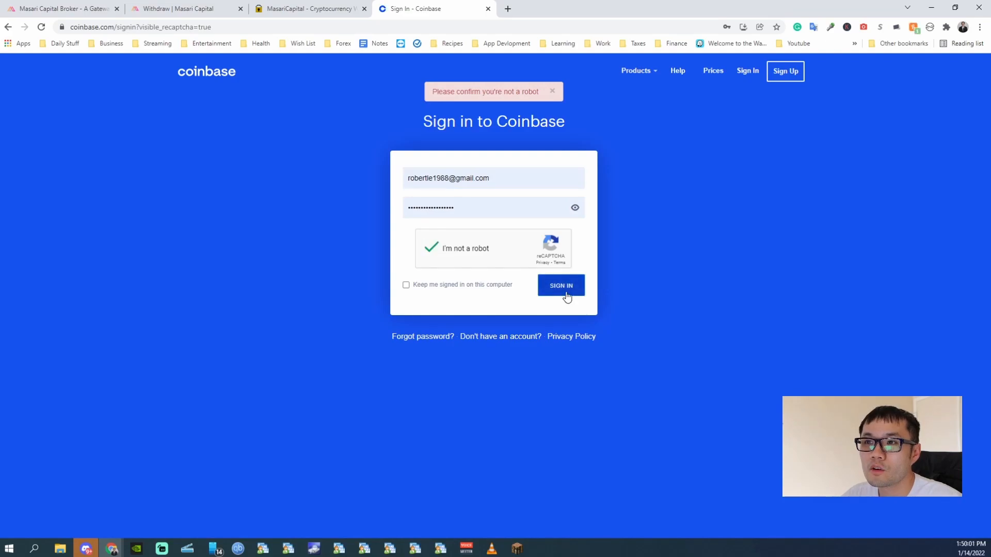
click(560, 285)
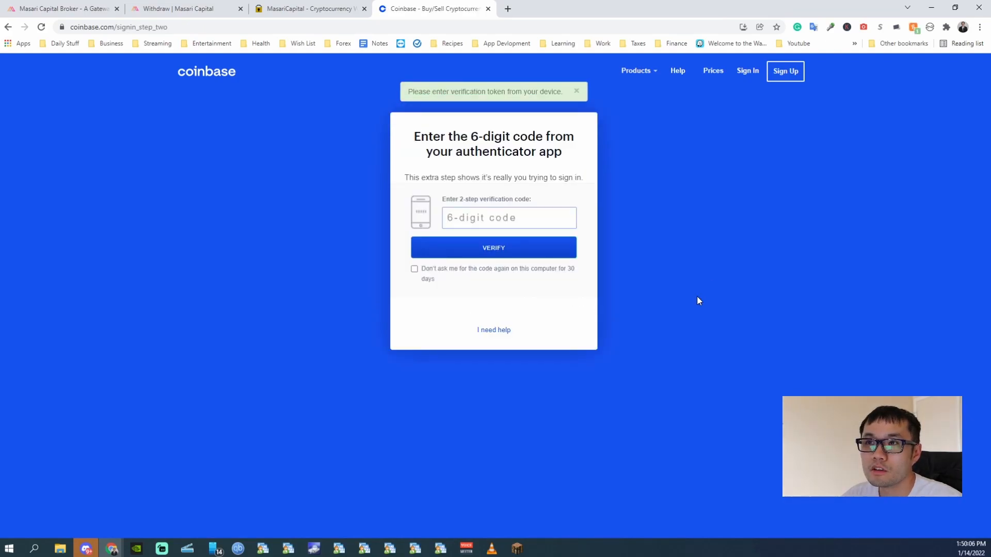
click(493, 247)
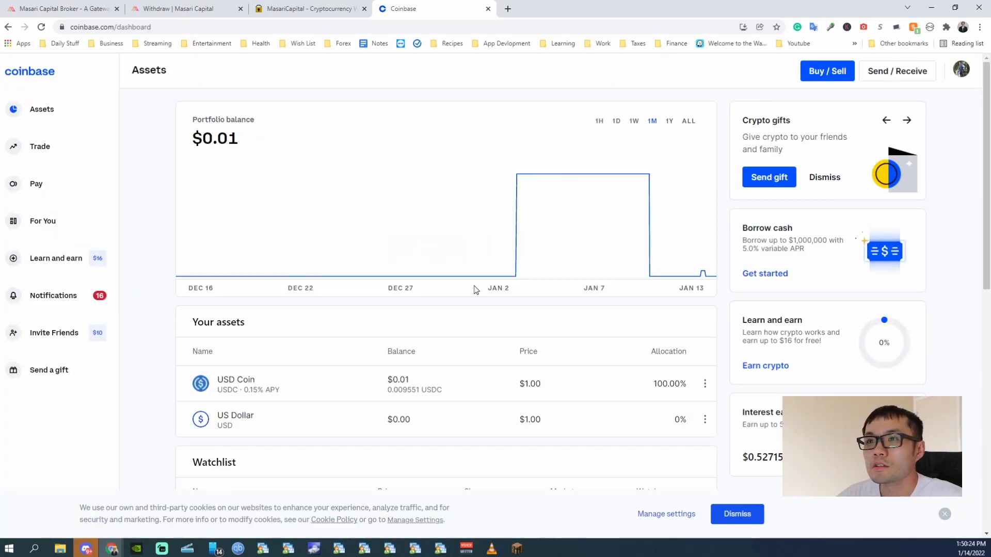
mouse_move(897, 71)
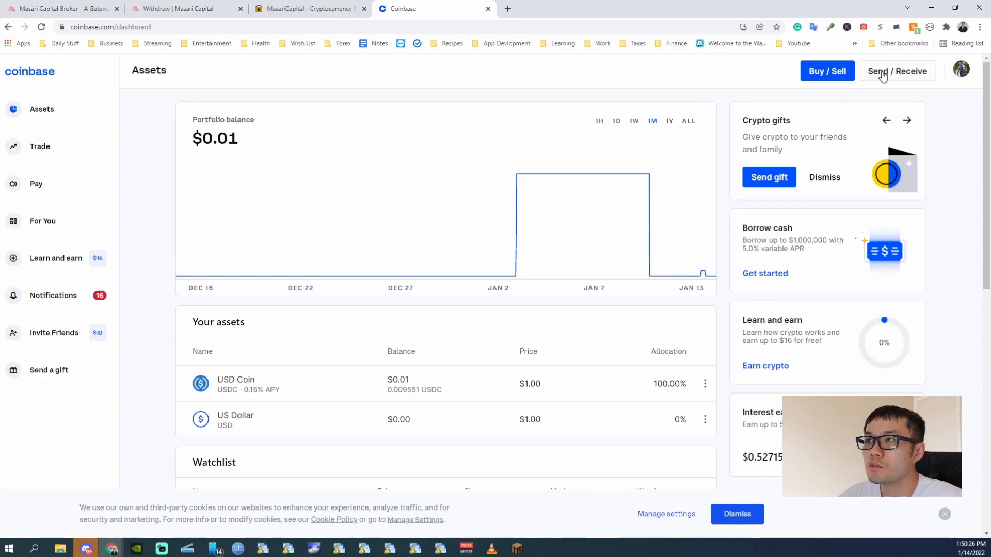
Copy the Bitcoin receive address from Send/Receive and return to the Masari withdrawal page.
click(895, 71)
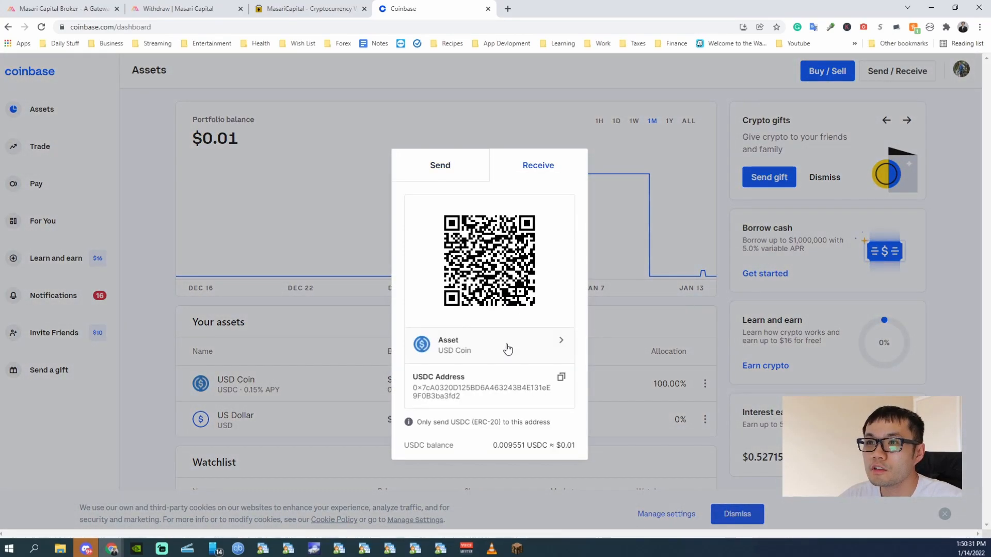
click(489, 345)
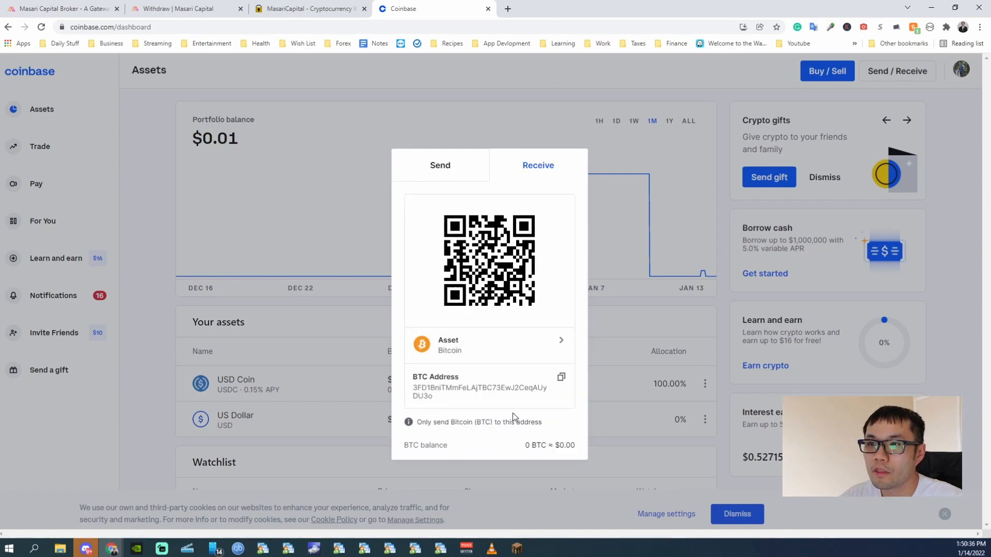
mouse_move(561, 384)
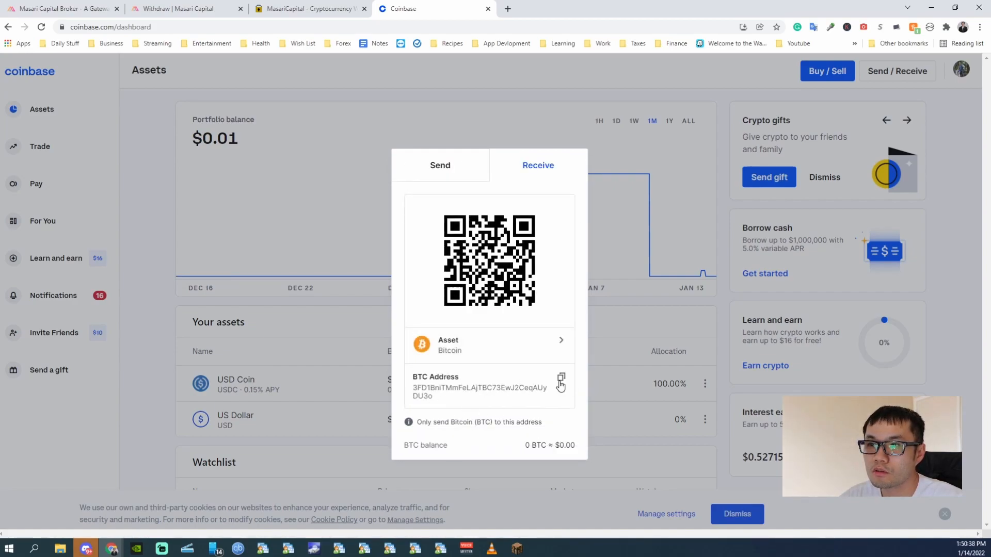
click(560, 384)
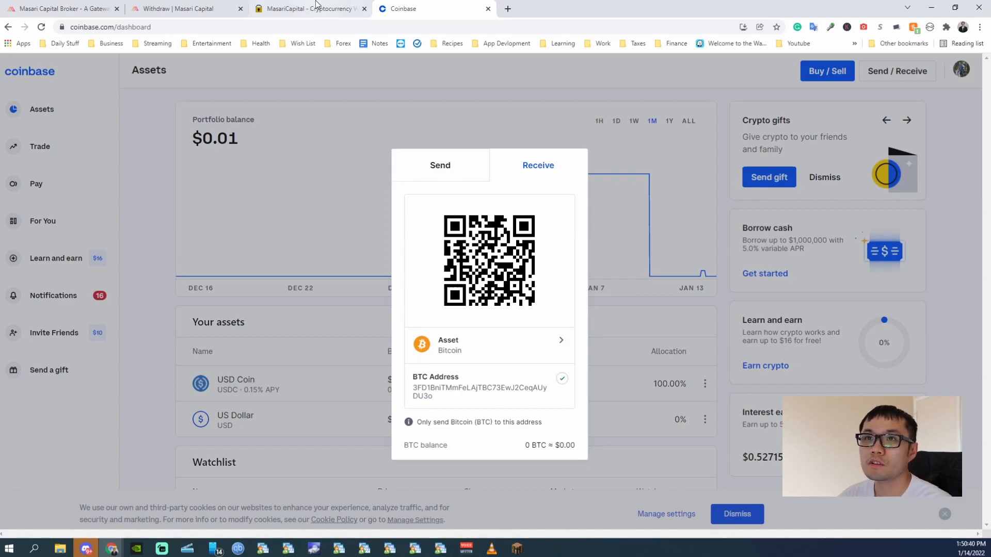
click(309, 9)
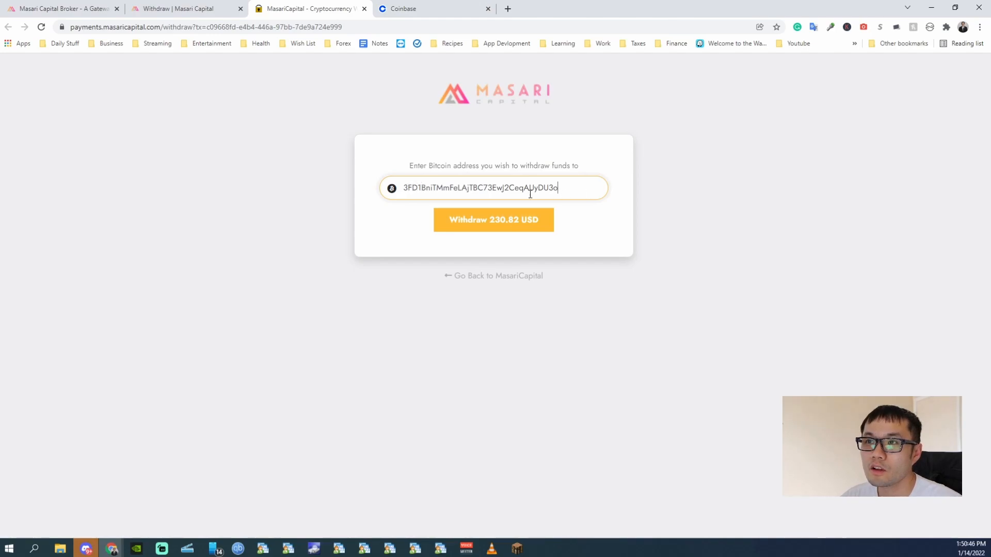
Check the pasted address against Coinbase's, then withdraw 230.82 USD to it.
click(404, 8)
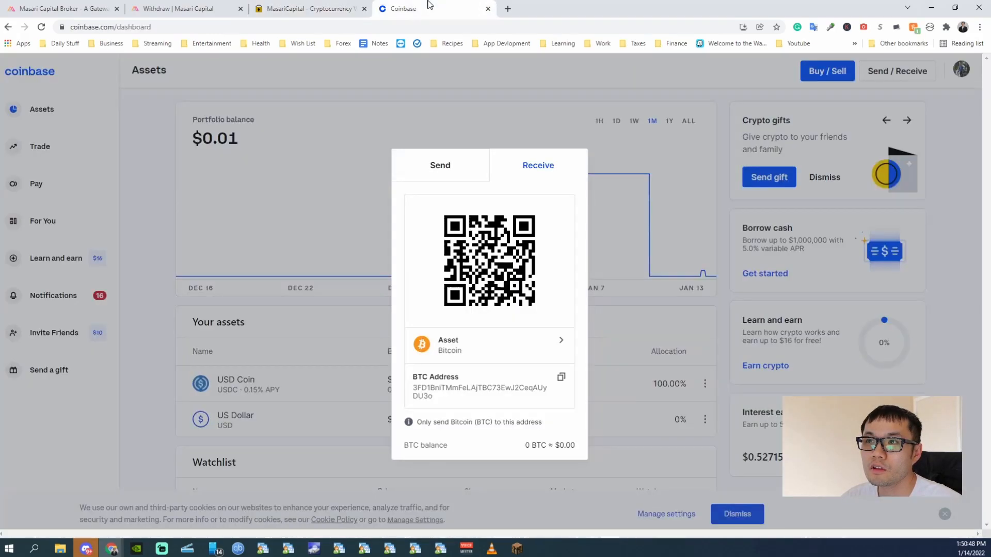
click(309, 8)
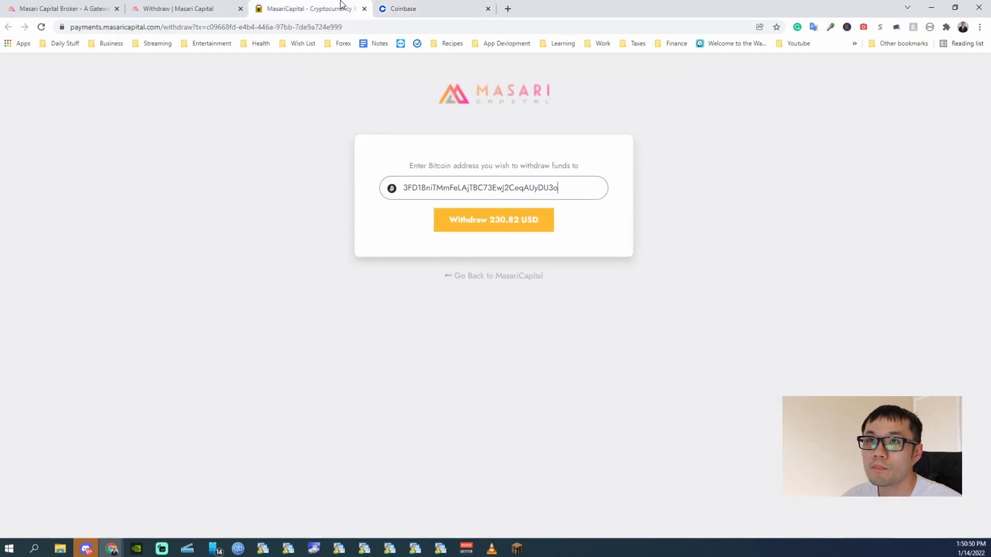
click(493, 219)
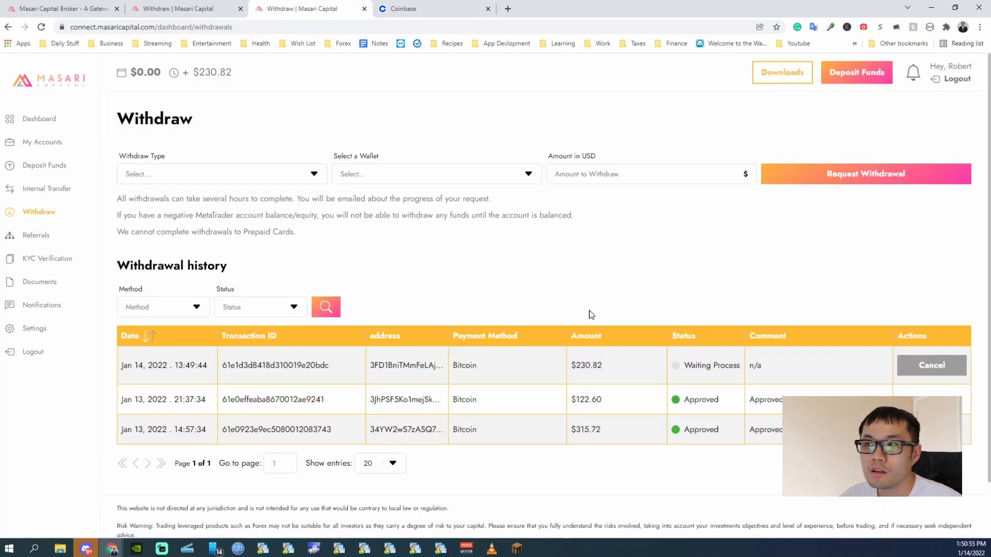
mouse_move(535, 376)
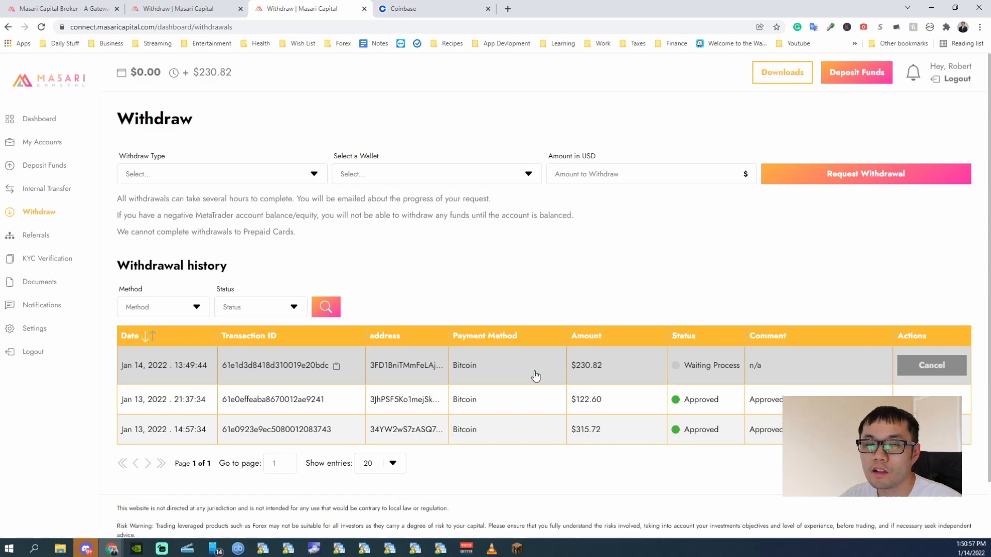
mouse_move(550, 347)
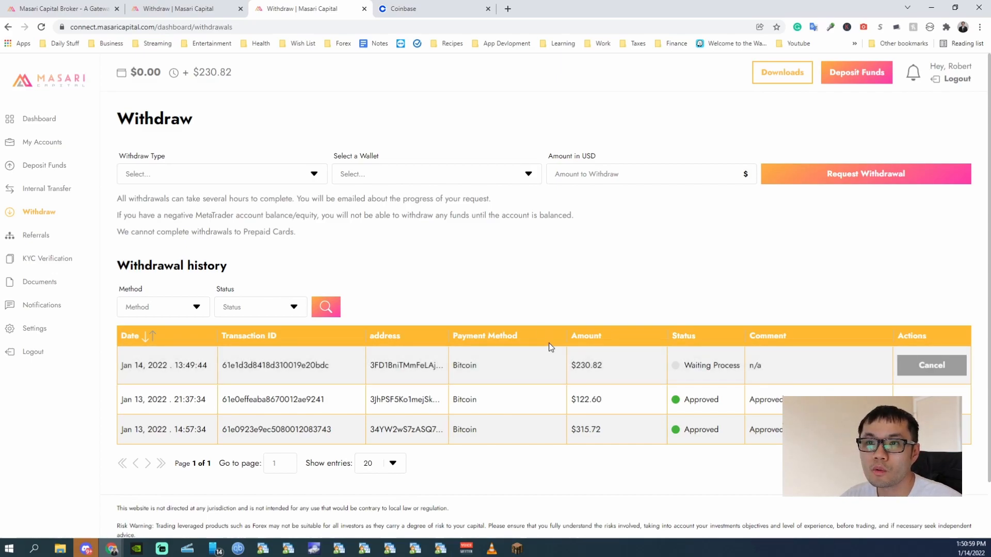
mouse_move(467, 367)
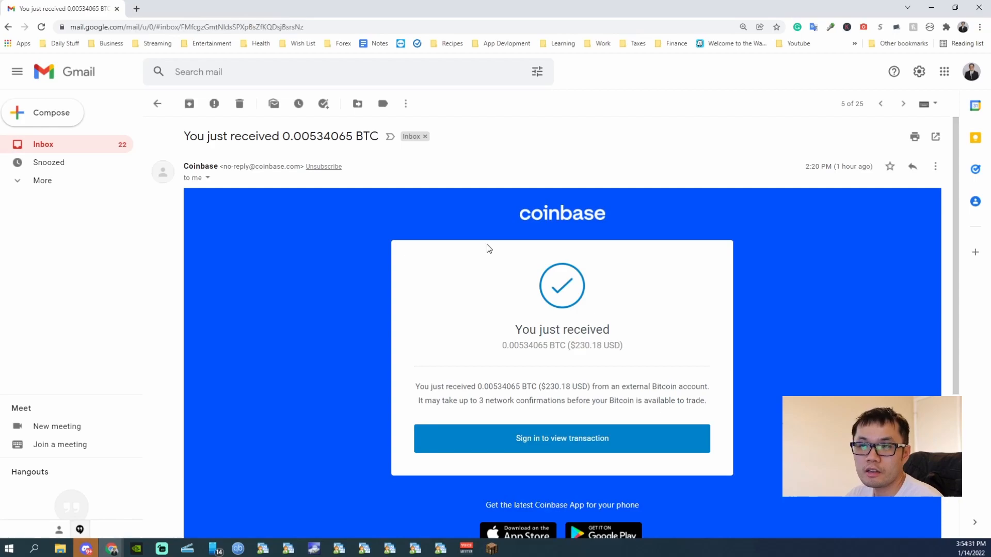
mouse_move(504, 255)
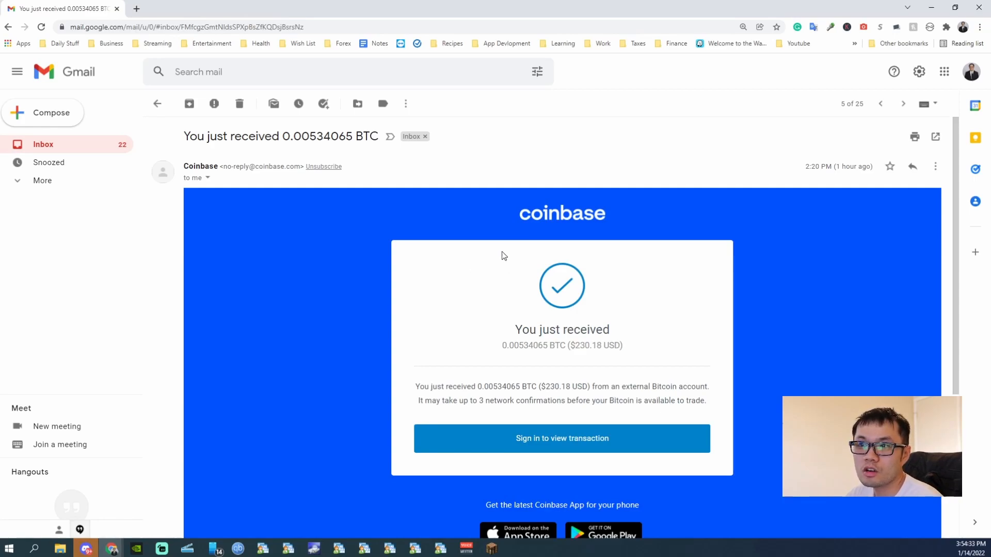
mouse_move(799, 231)
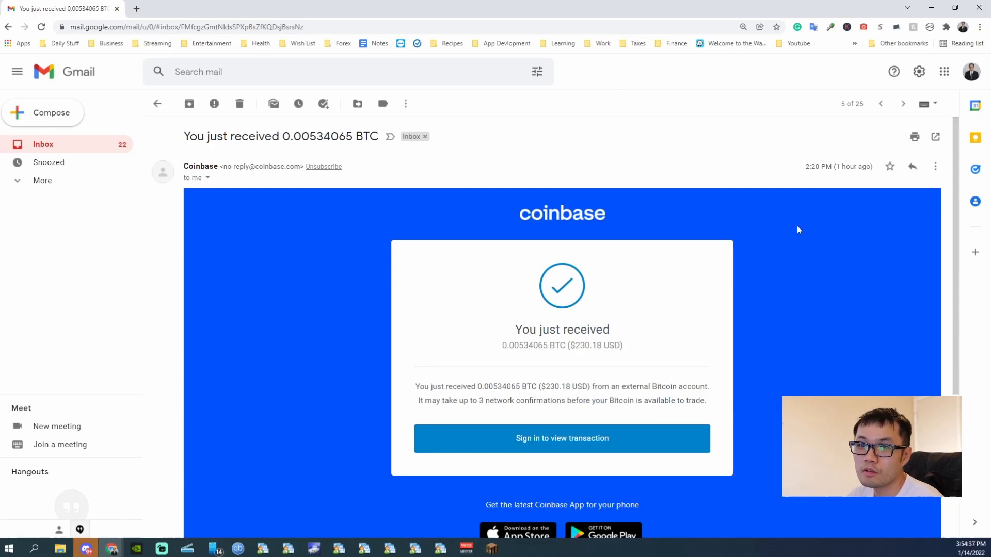
mouse_move(815, 168)
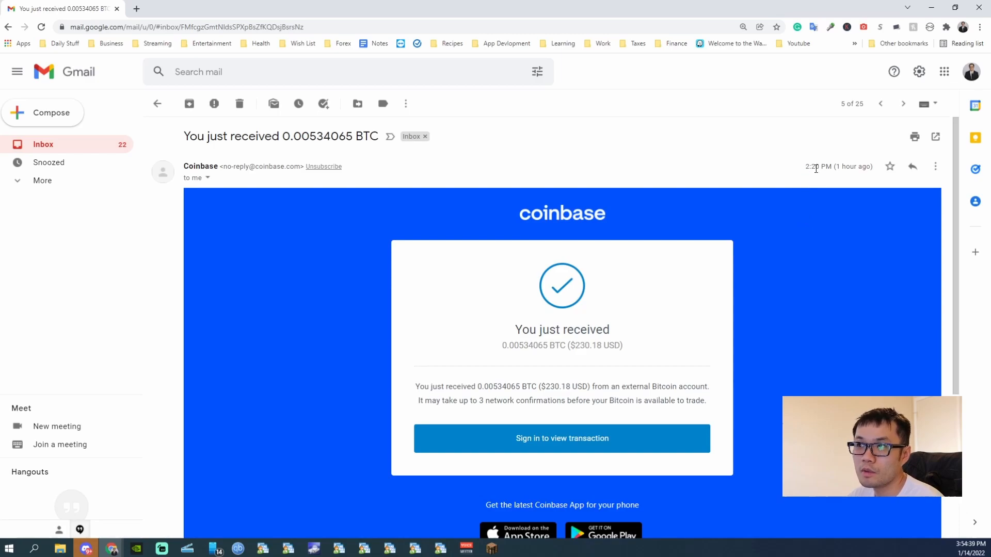
mouse_move(470, 303)
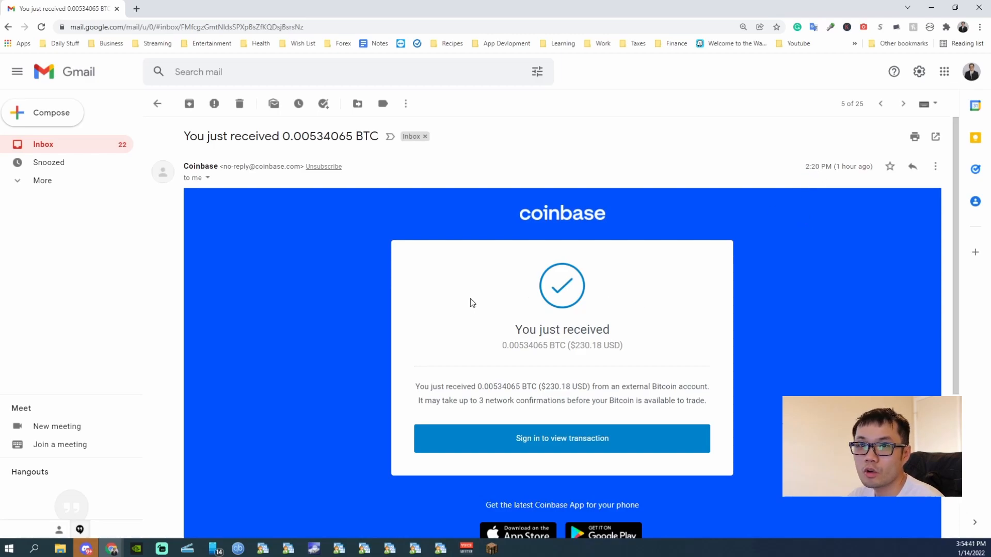
click(880, 103)
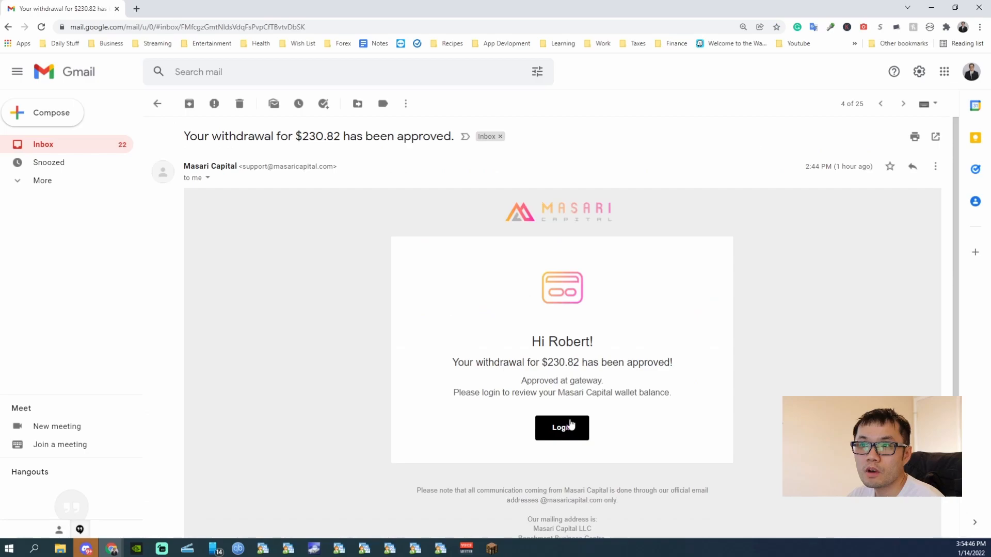
mouse_move(521, 382)
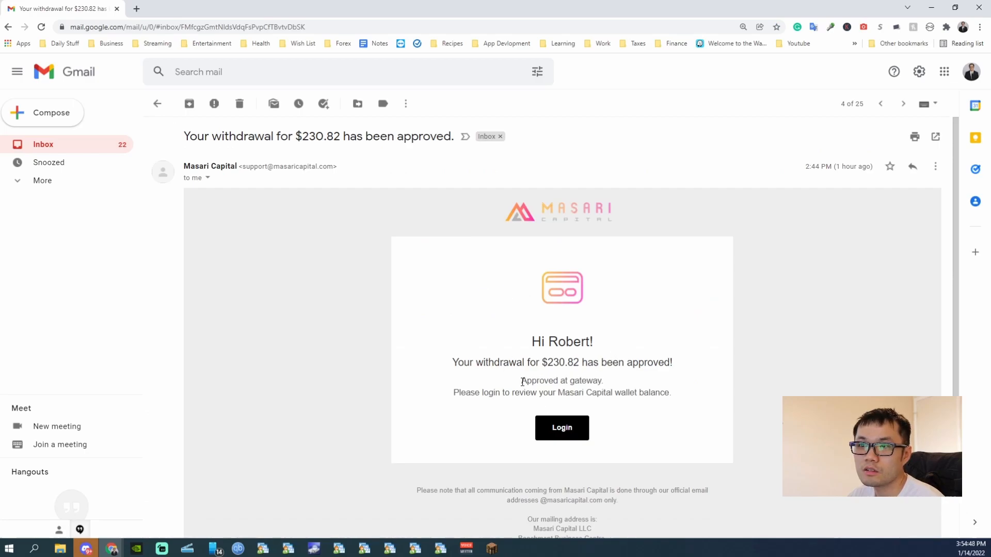
double_click(560, 381)
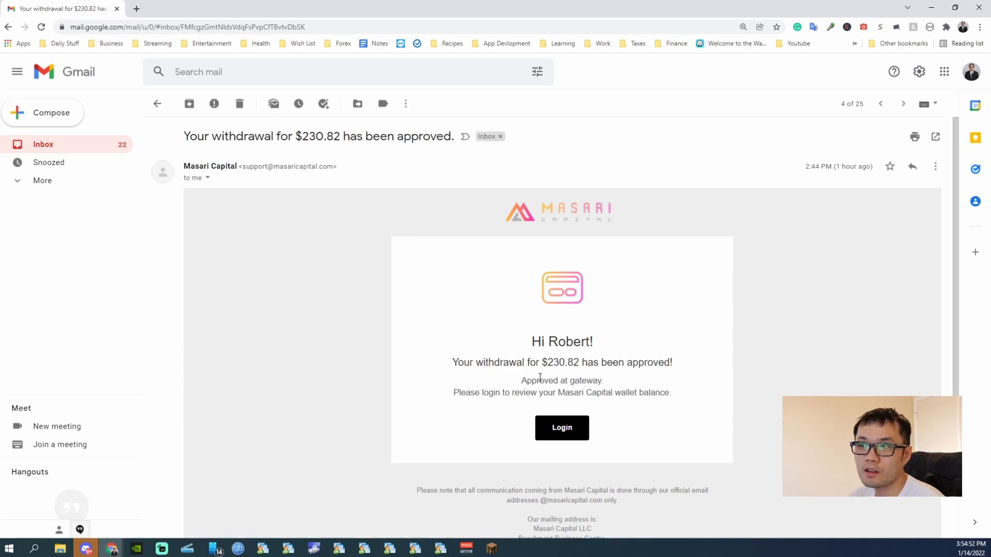
click(902, 103)
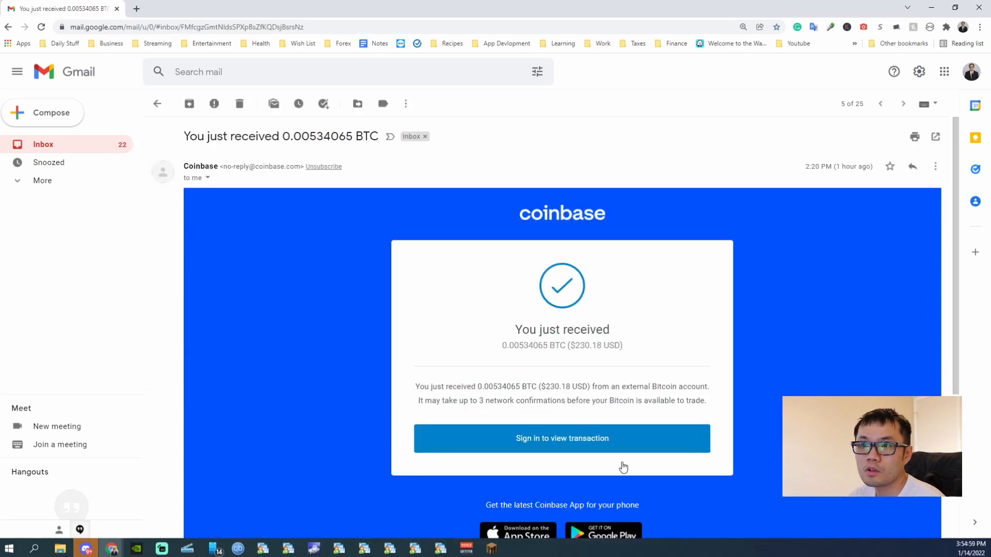
click(562, 439)
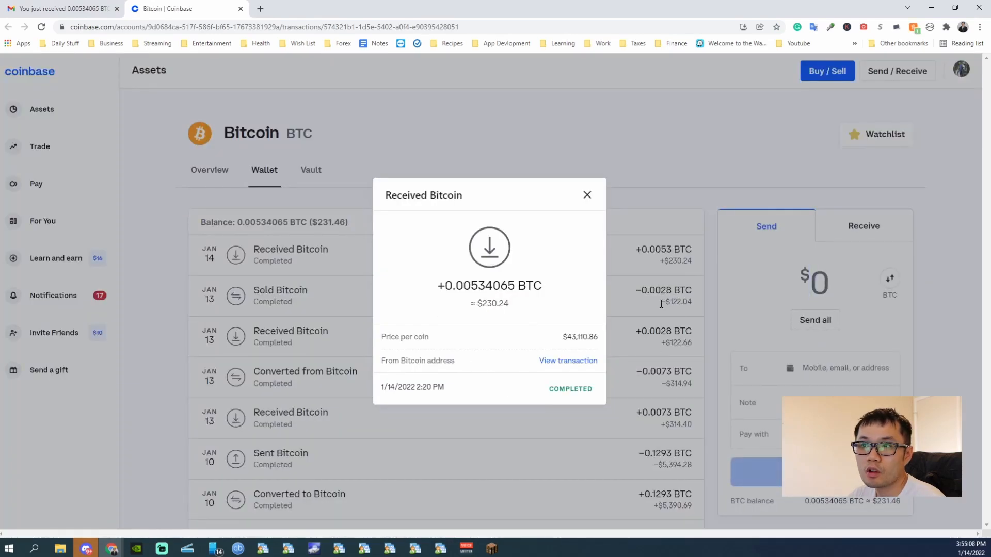
mouse_move(559, 374)
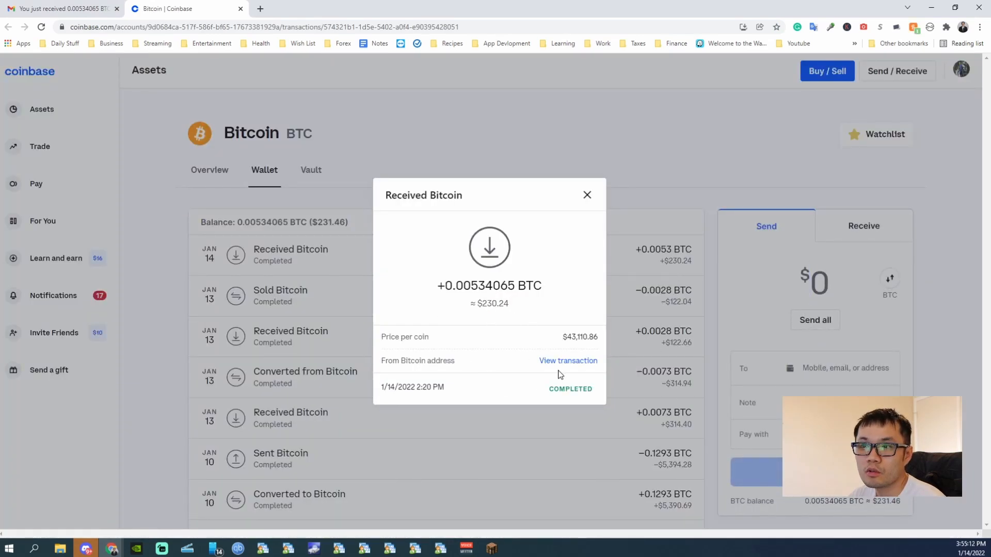
View the received 0.00534065 BTC deposit on the blockchain explorer.
click(568, 360)
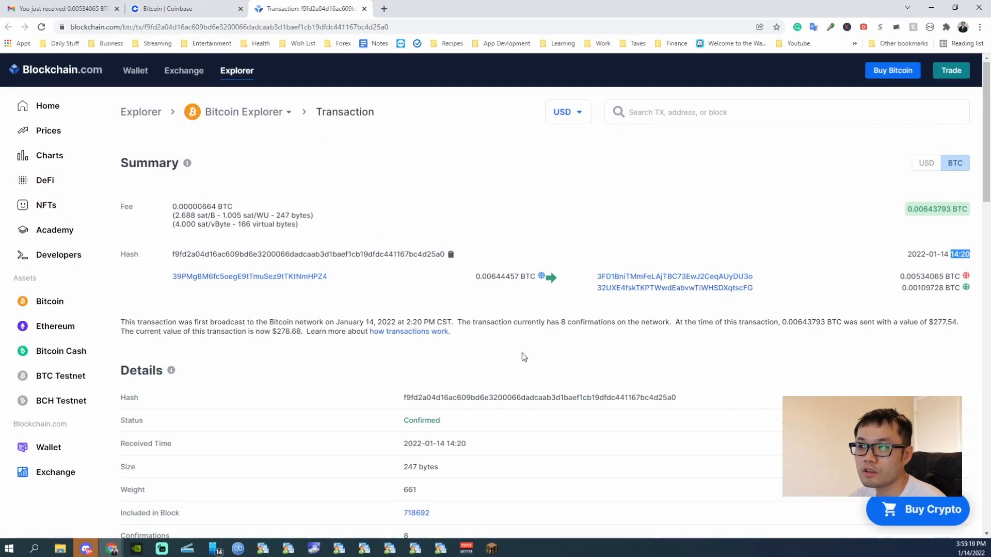
Review the transaction's confirmations on Blockchain.com, return to Coinbase and close the deposit popup.
scroll(down, 3)
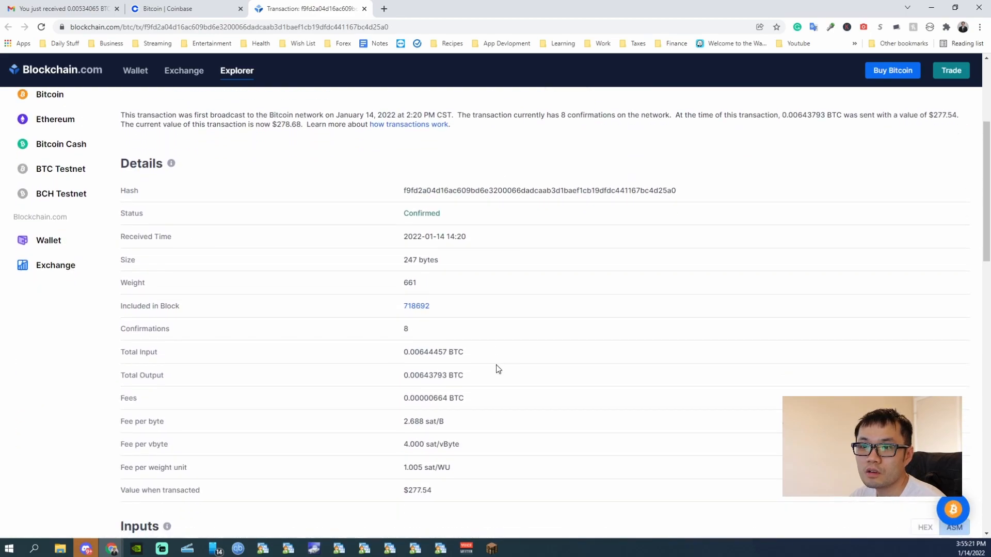
scroll(down, 3)
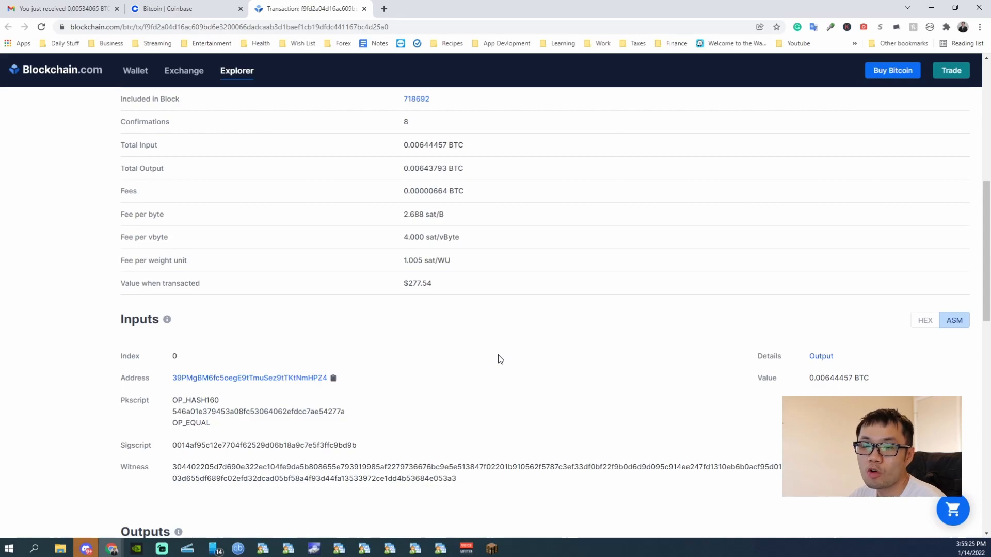
scroll(up, 3)
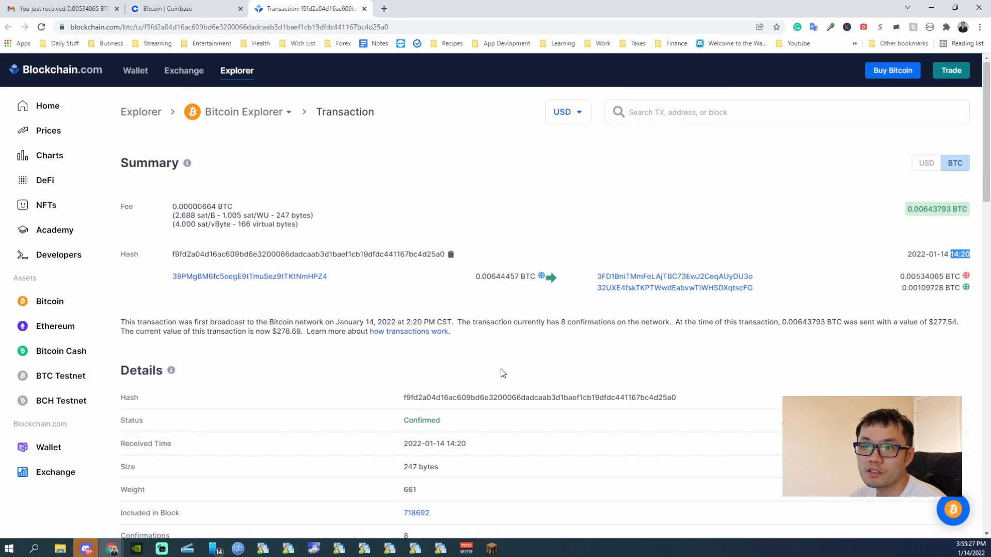
mouse_move(542, 384)
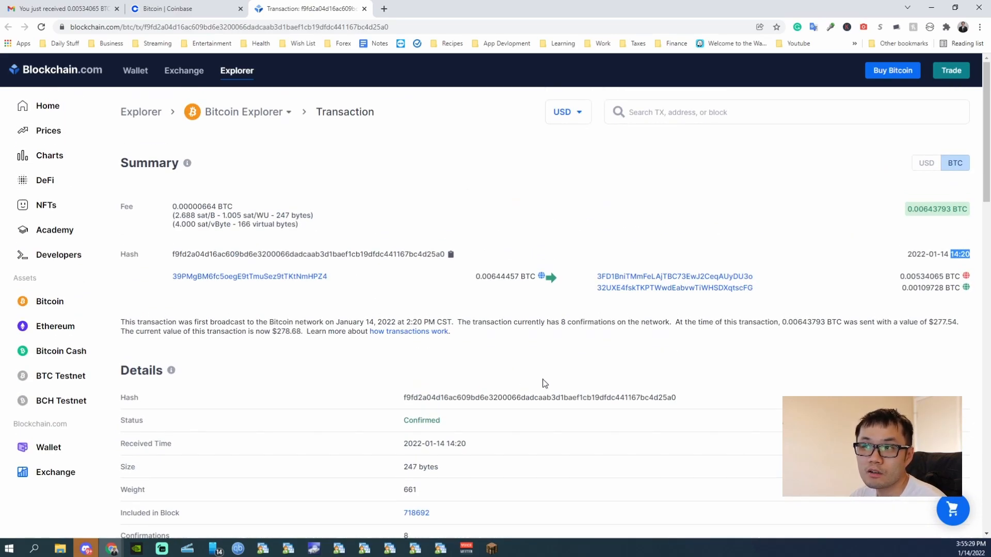
mouse_move(499, 347)
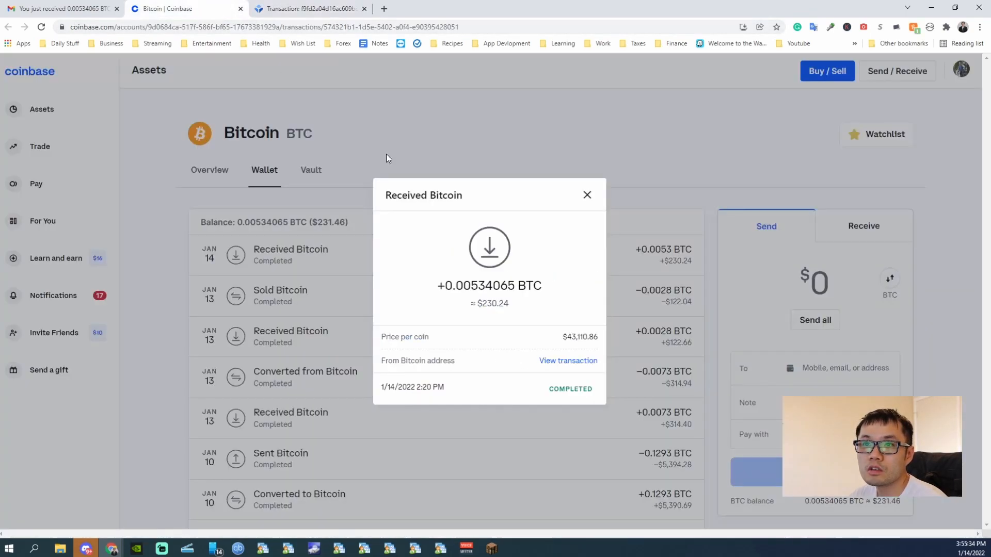
click(586, 195)
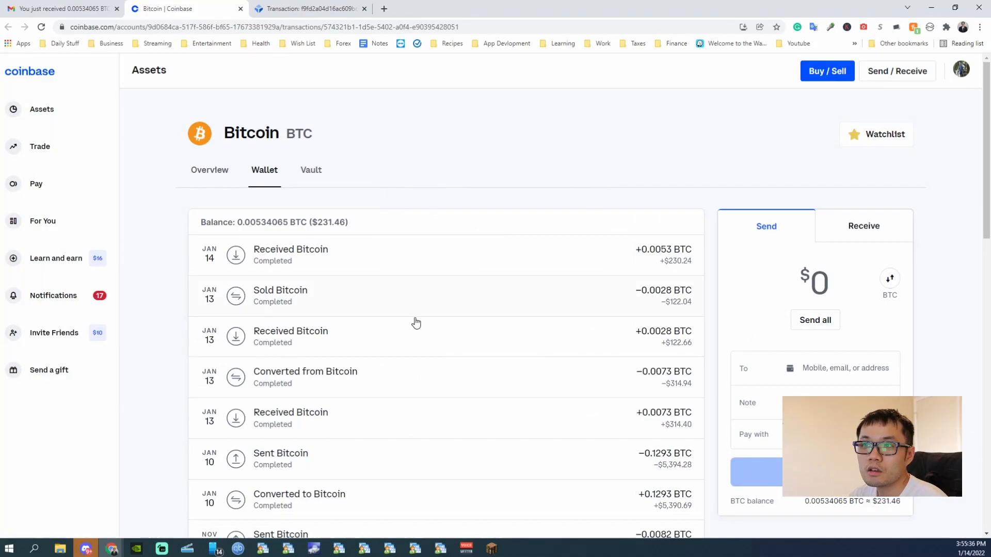
mouse_move(827, 71)
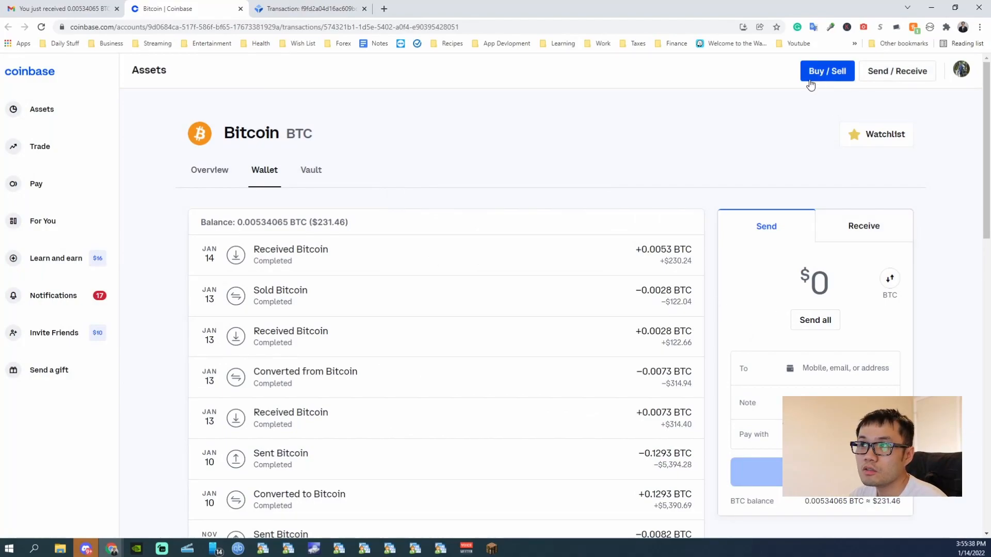
click(827, 72)
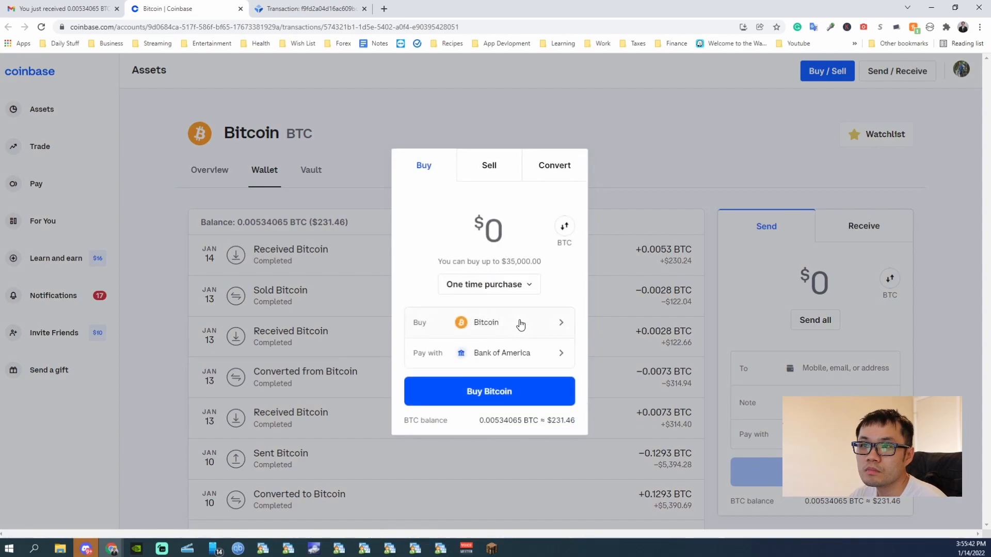
Sell the entire 0.00534065 BTC balance for a $227.08 cash payout.
click(488, 165)
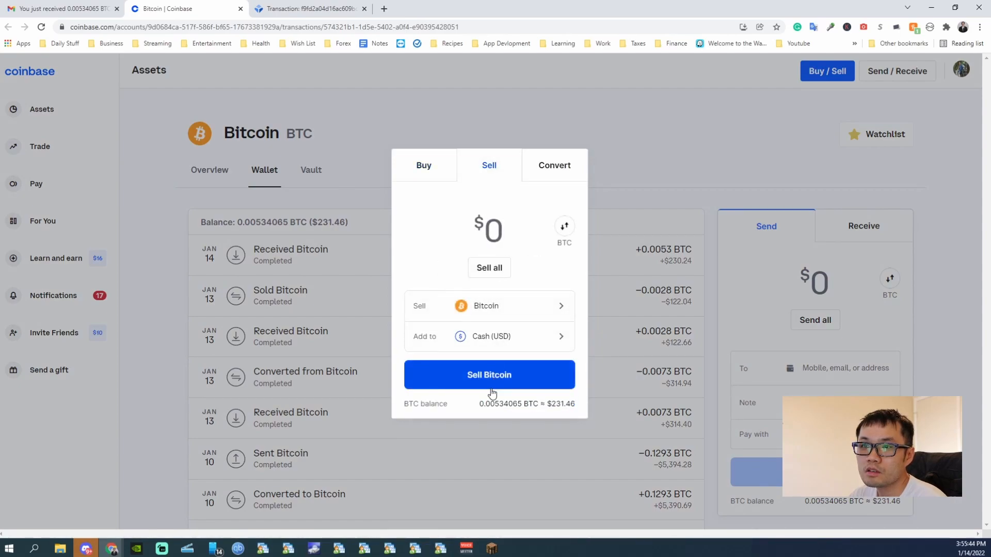
mouse_move(488, 267)
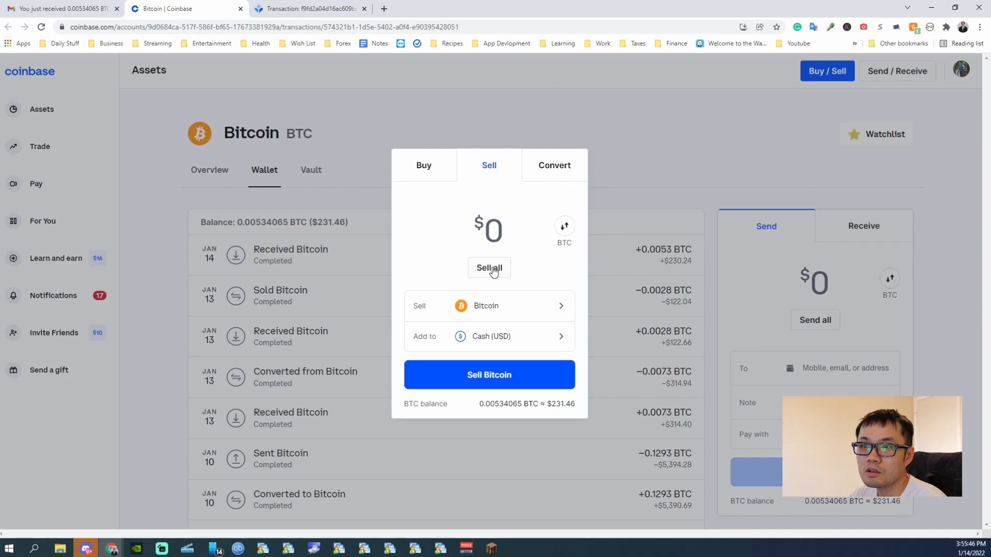
click(488, 374)
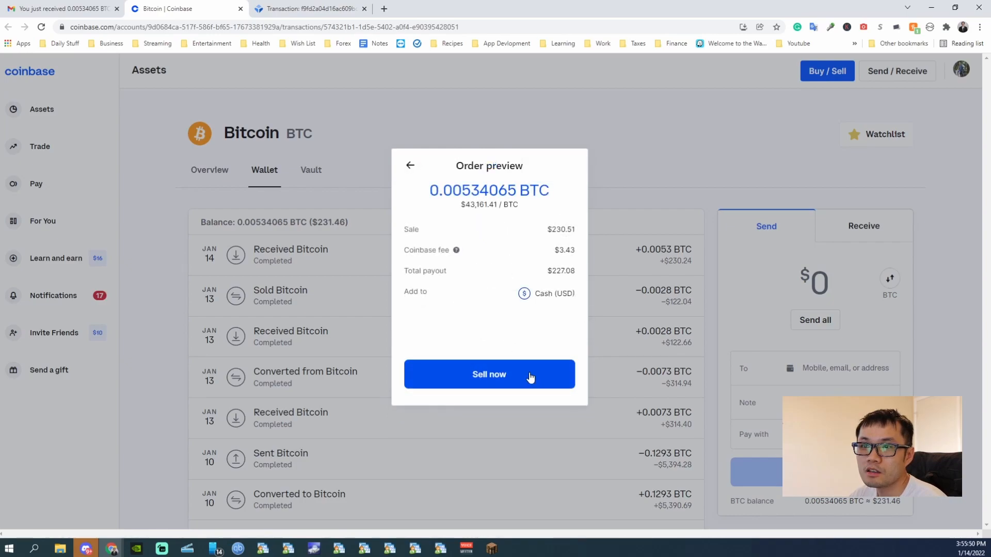
click(488, 374)
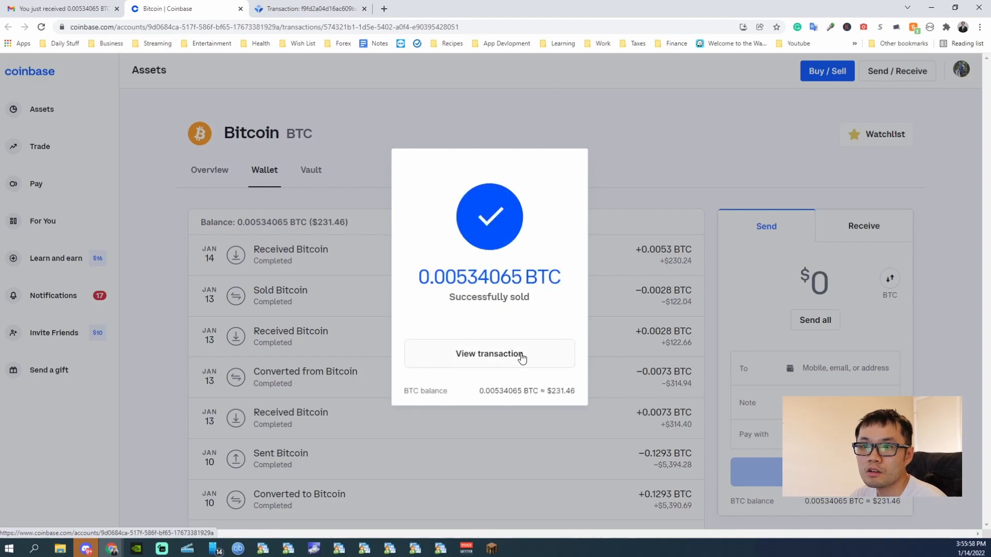
click(488, 353)
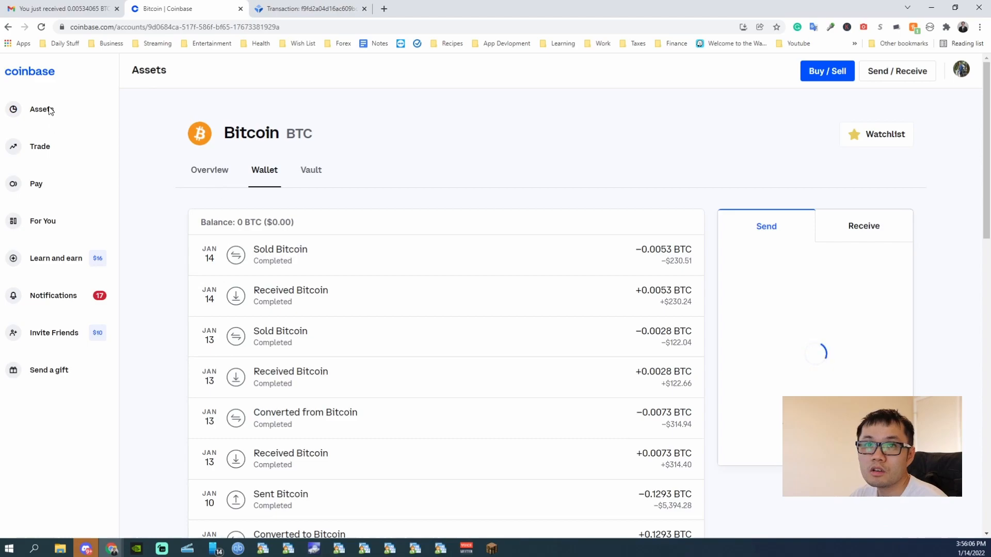
Open the US Dollar wallet and halve 227.08 in Calculator to get a $113.54 cash-out amount.
click(41, 108)
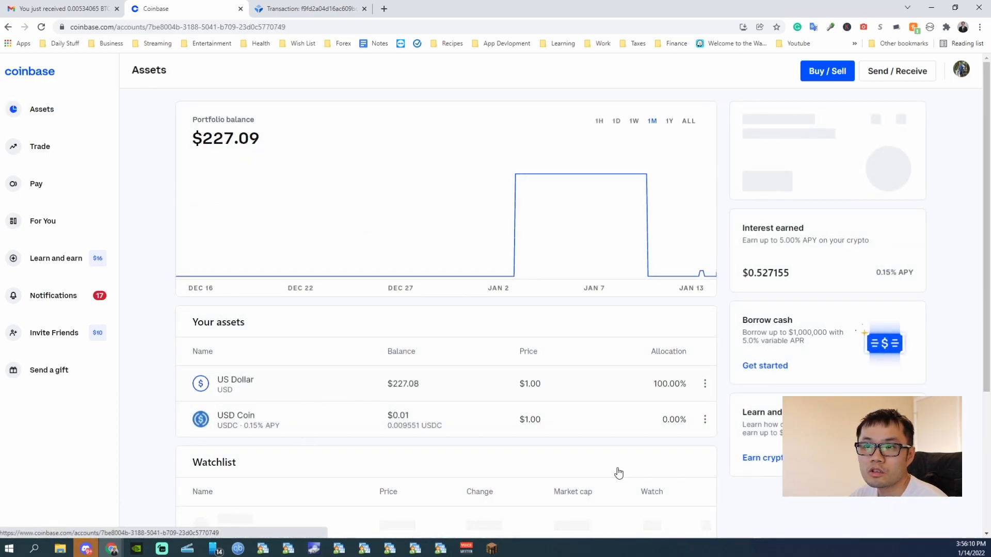
click(236, 384)
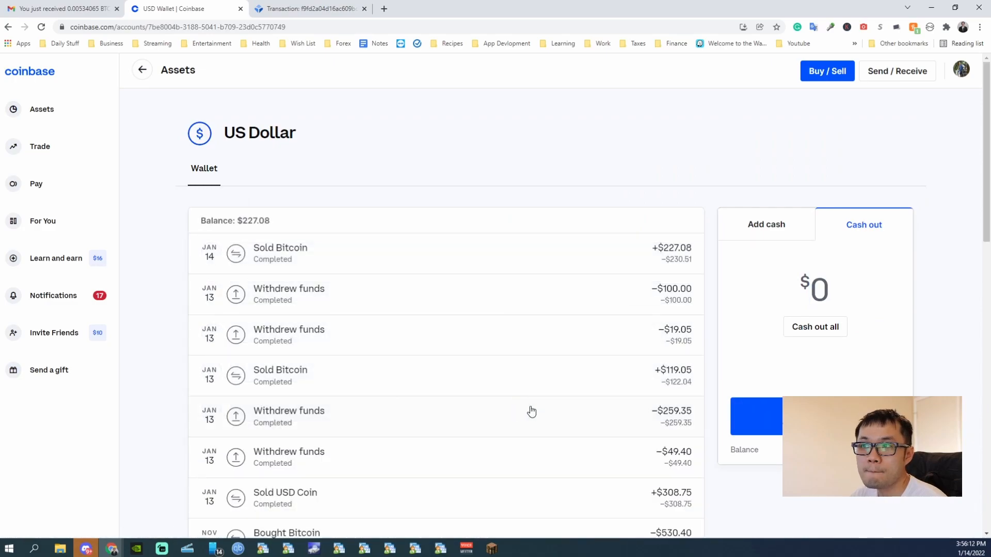
mouse_move(834, 252)
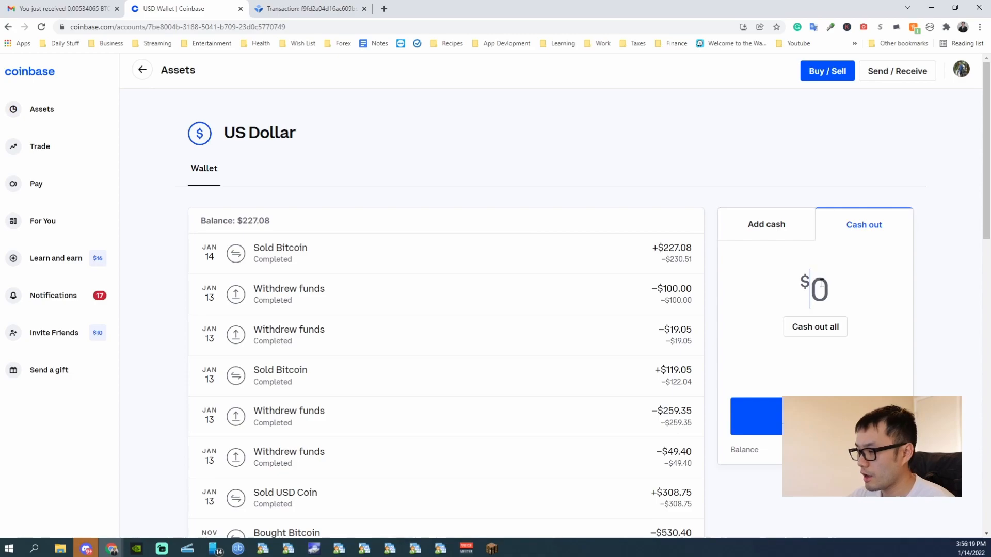
mouse_move(702, 396)
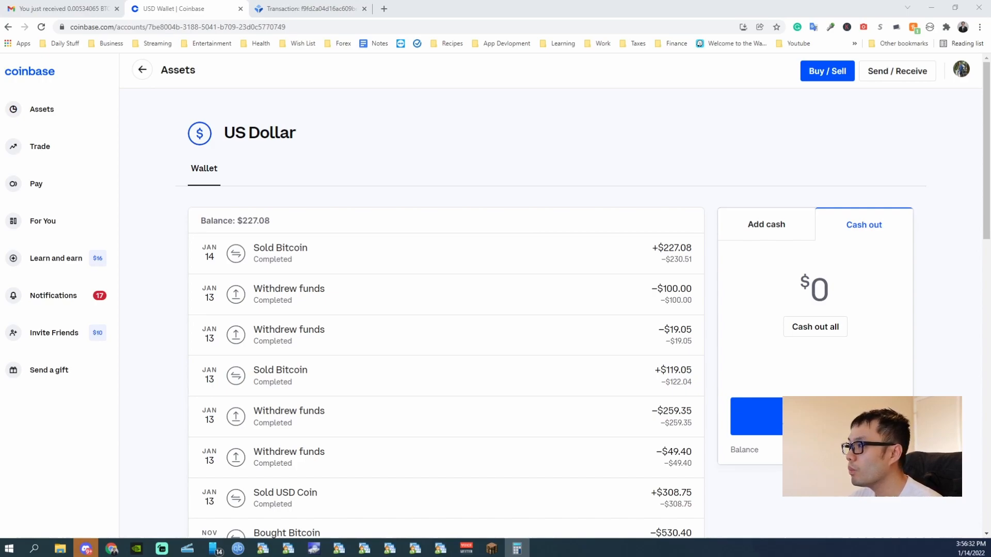
click(516, 547)
text(227.08)
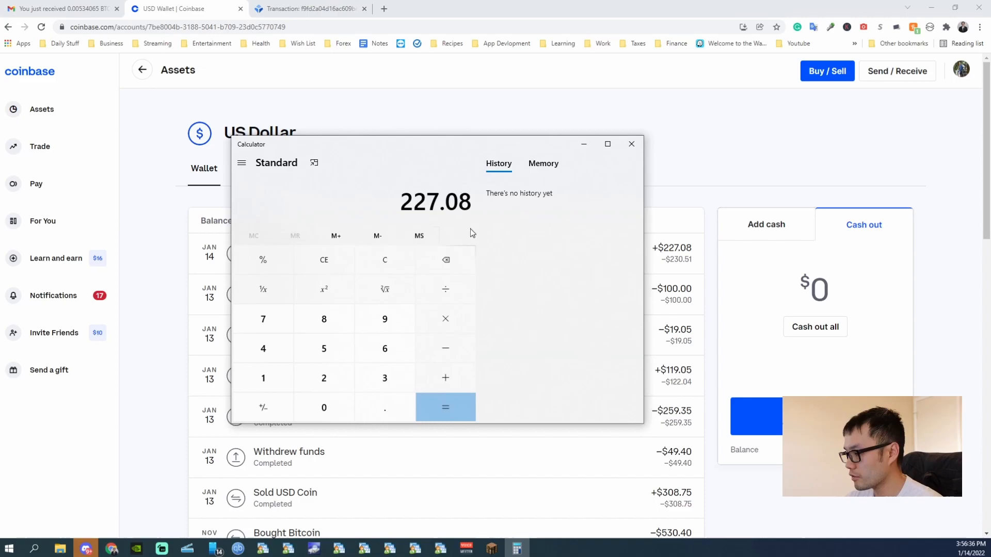
click(445, 407)
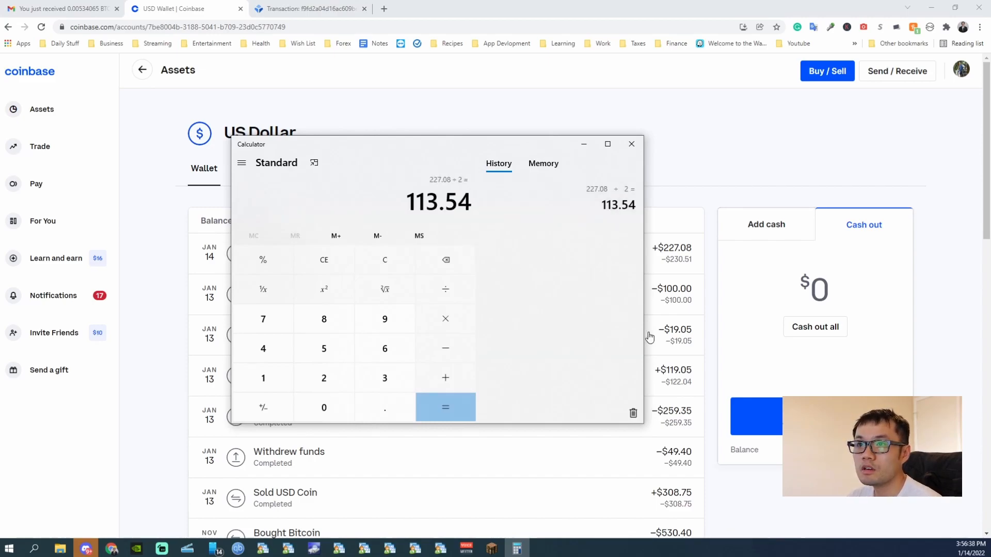
click(629, 145)
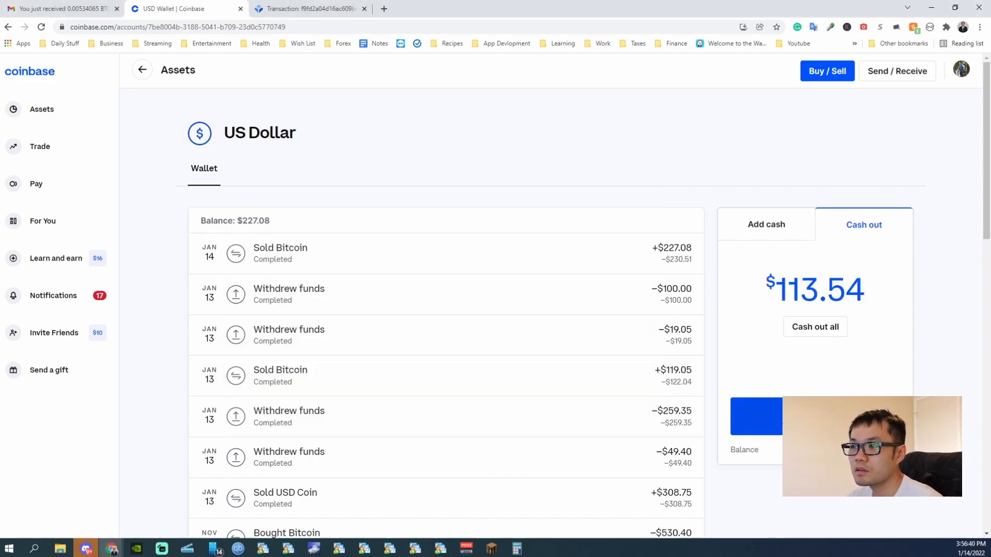
Confirm the $113.54 cash-out to the bank, leaving a $113.54 USD balance.
click(814, 327)
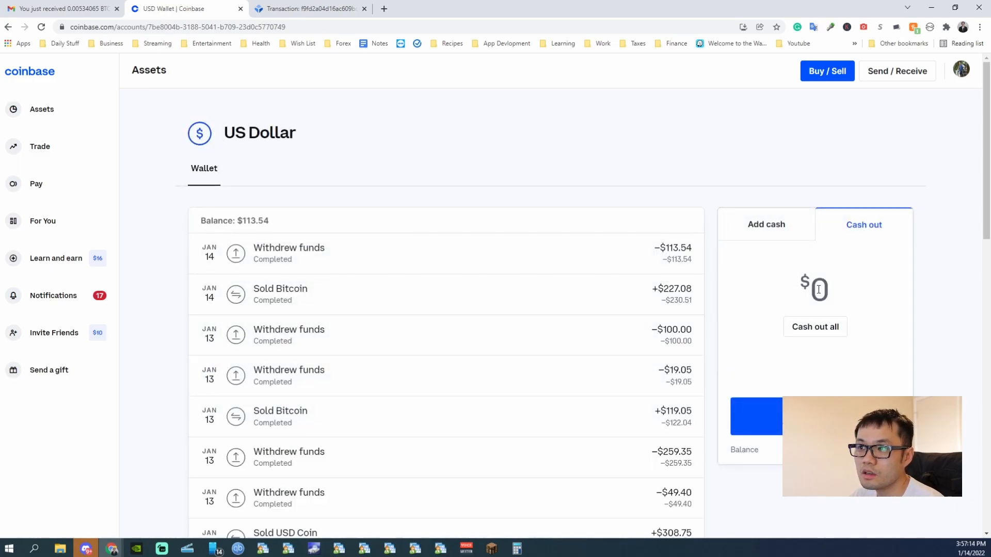
click(815, 327)
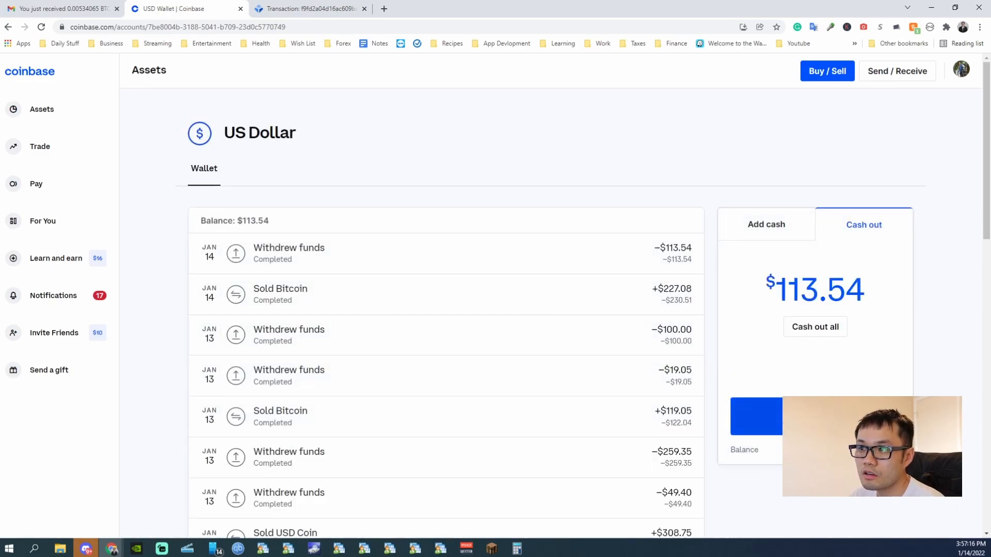
click(814, 327)
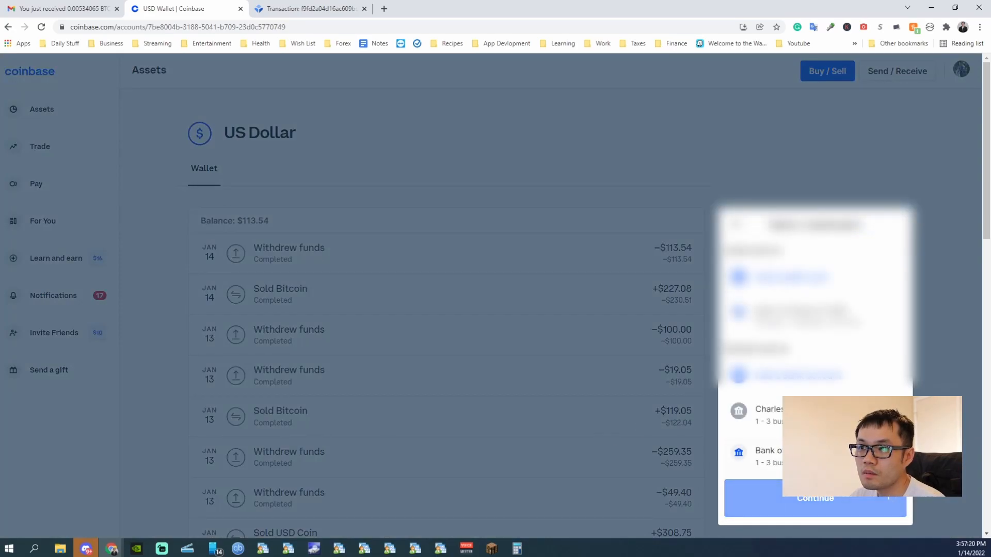
click(814, 497)
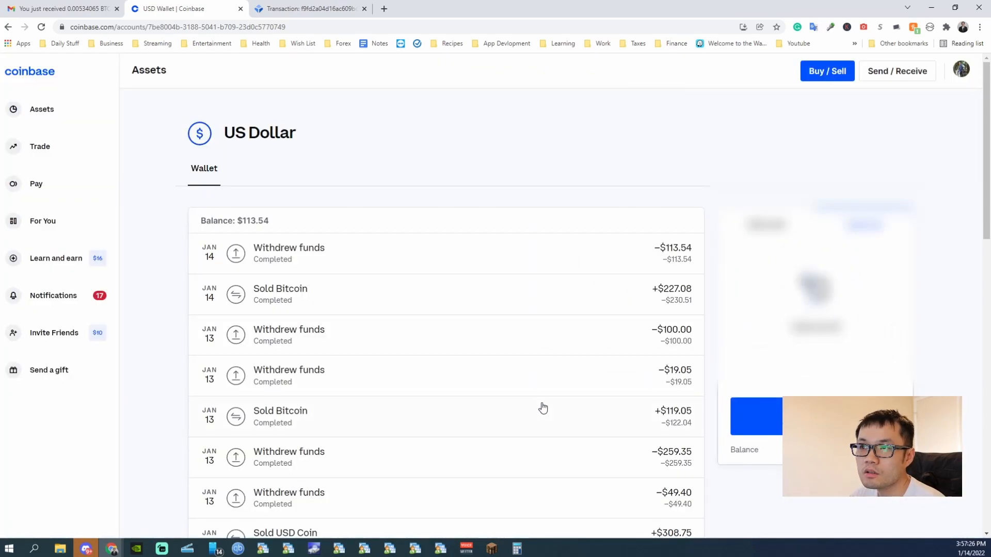
click(863, 224)
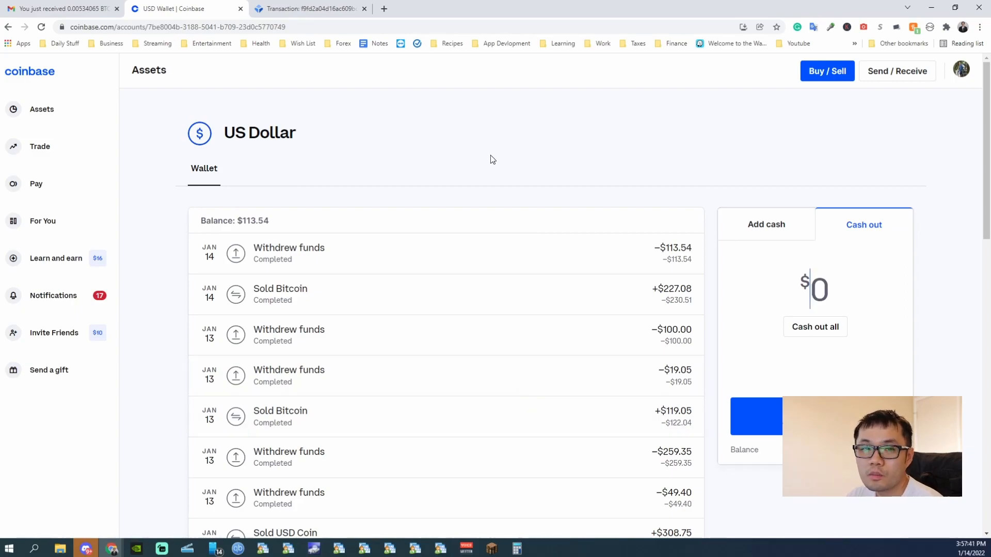
mouse_move(489, 190)
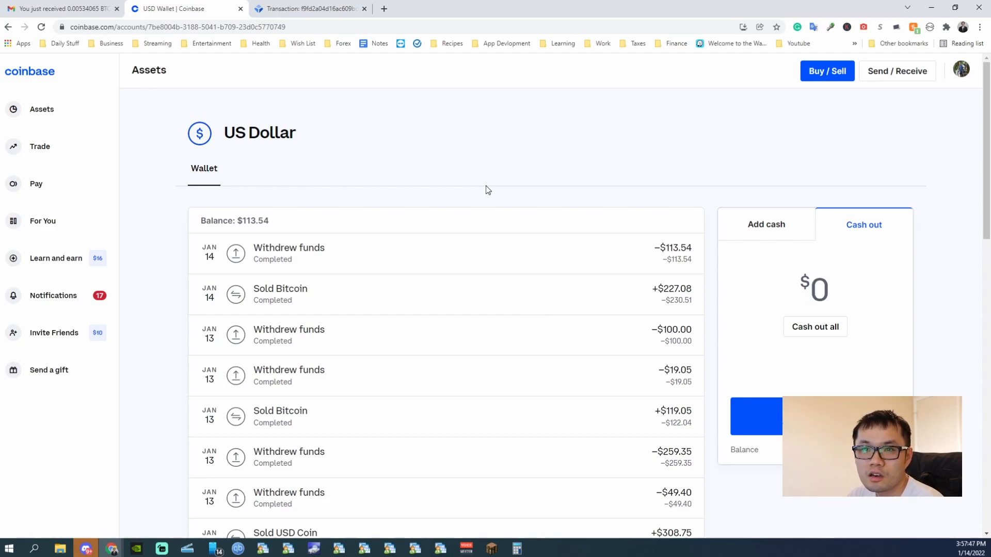
mouse_move(473, 217)
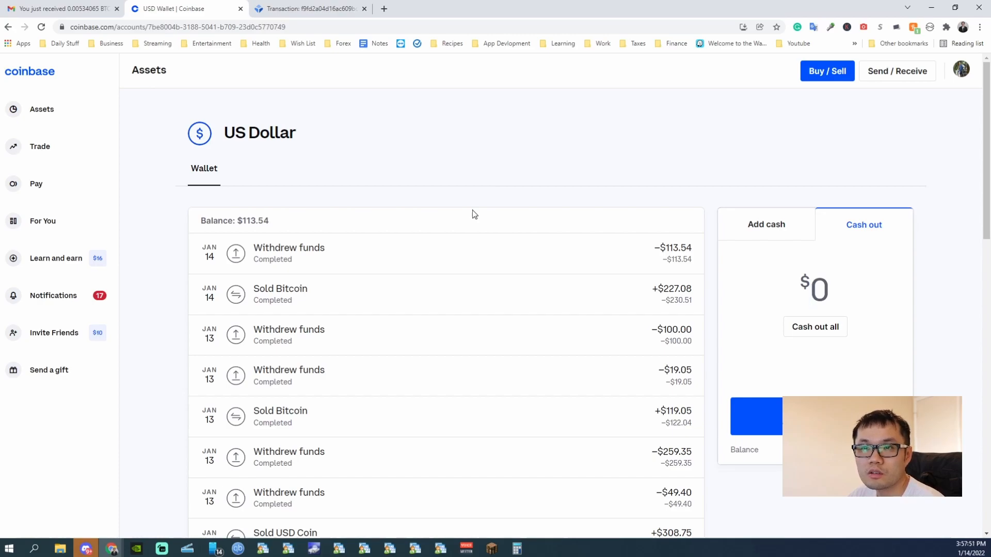
mouse_move(439, 252)
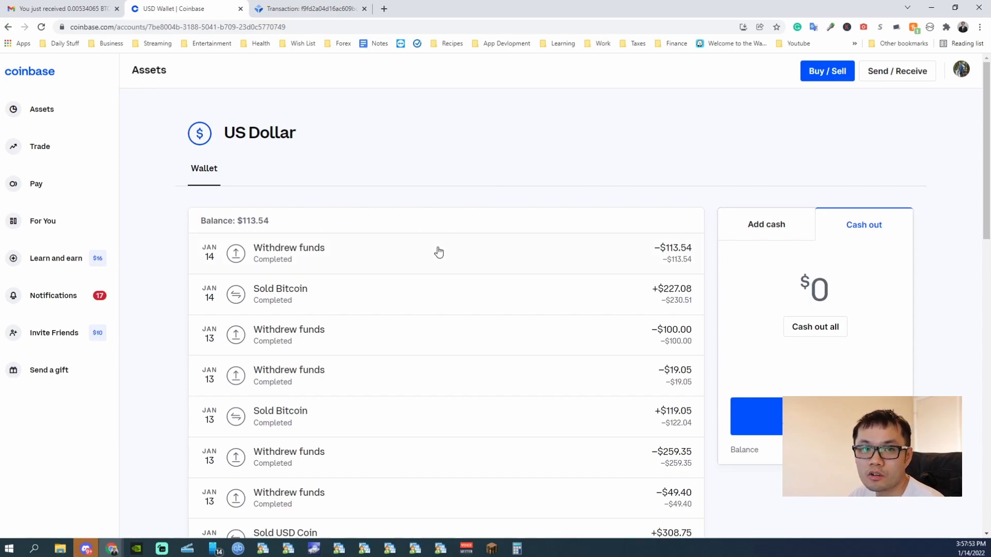